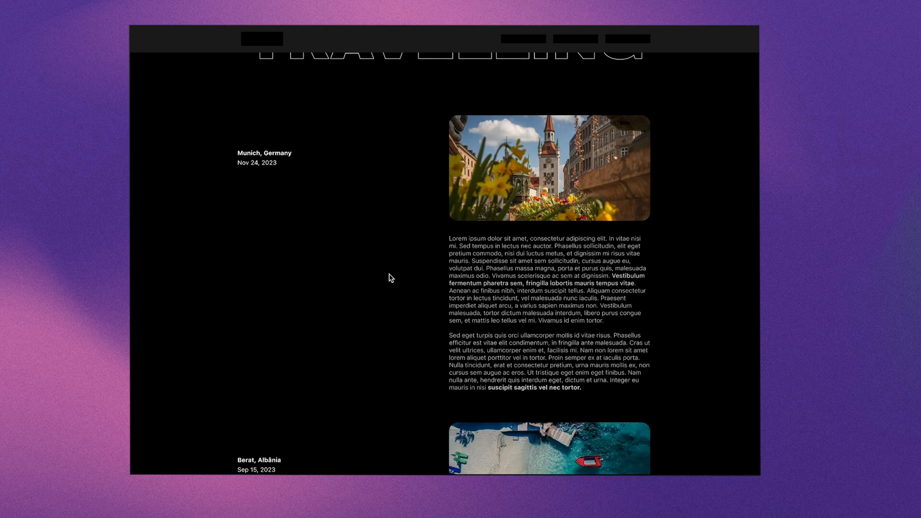
- Scroll through the finished sticky-scrolling travel blog prototype preview
scroll(down, 3)
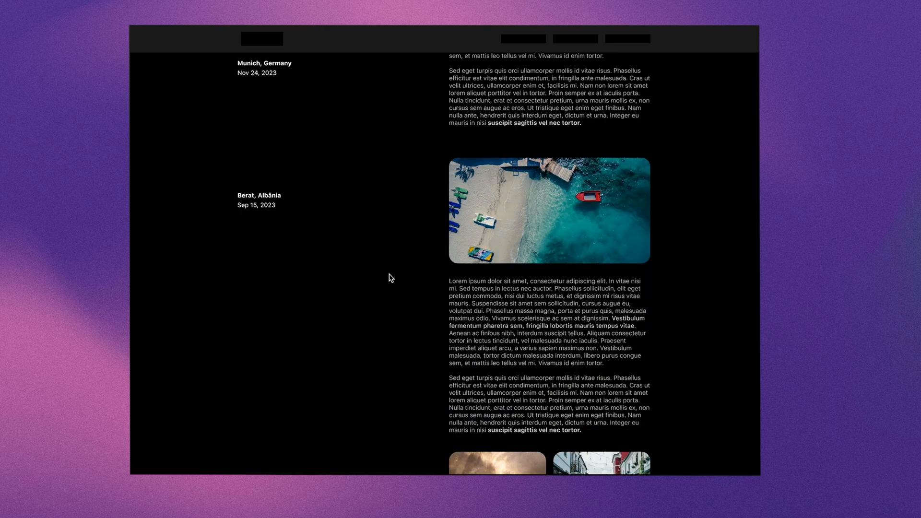
scroll(down, 3)
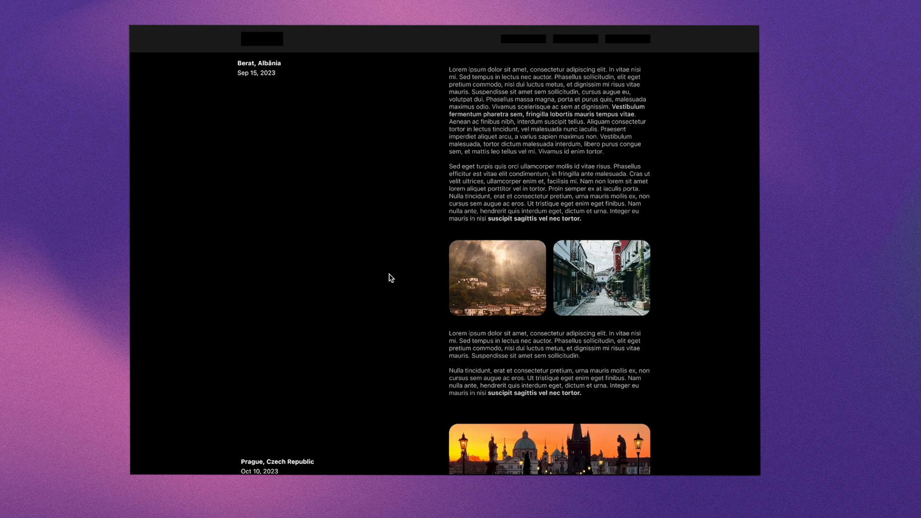
scroll(down, 3)
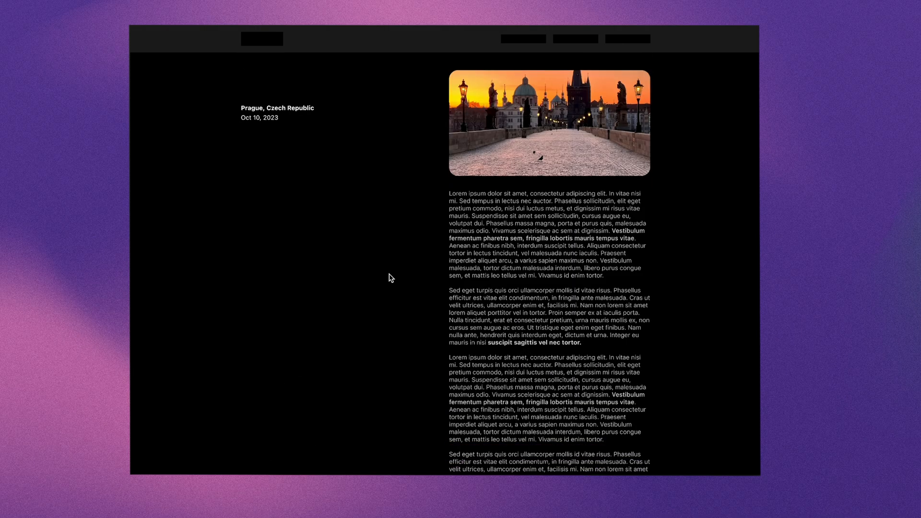
scroll(down, 3)
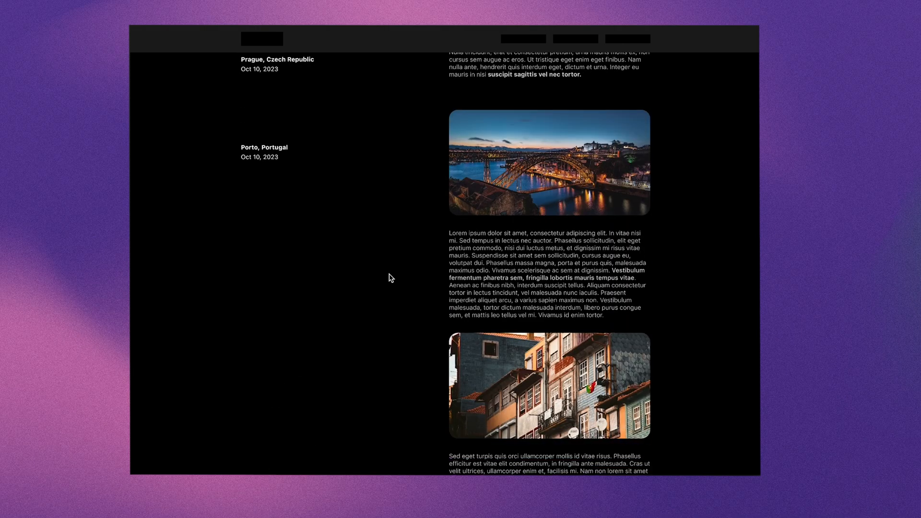
scroll(down, 3)
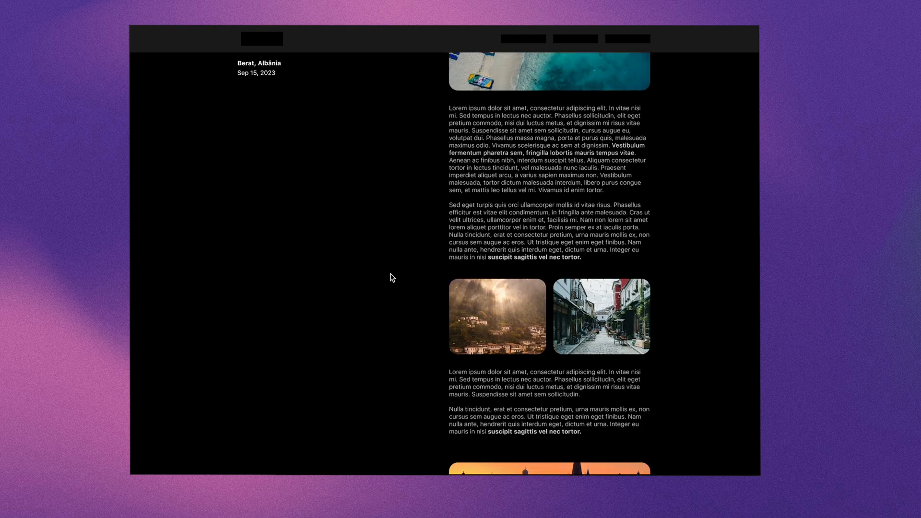
scroll(up, 3)
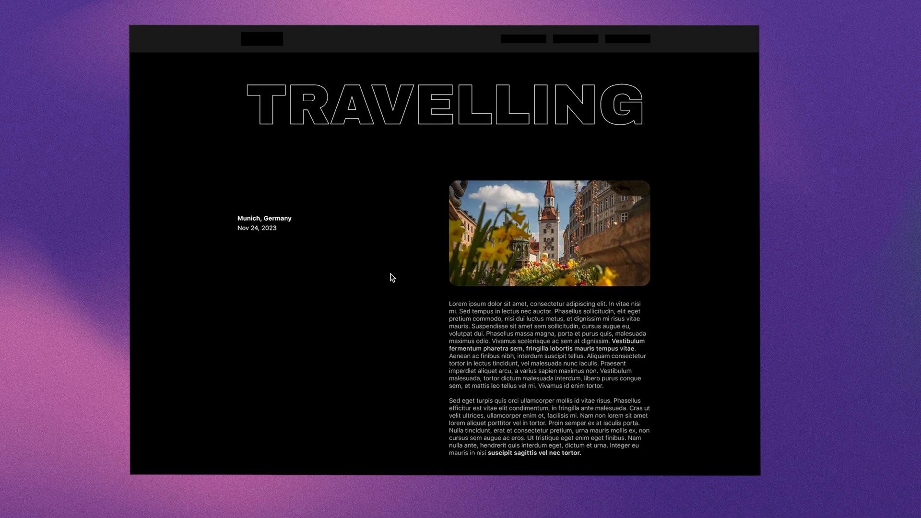
scroll(down, 3)
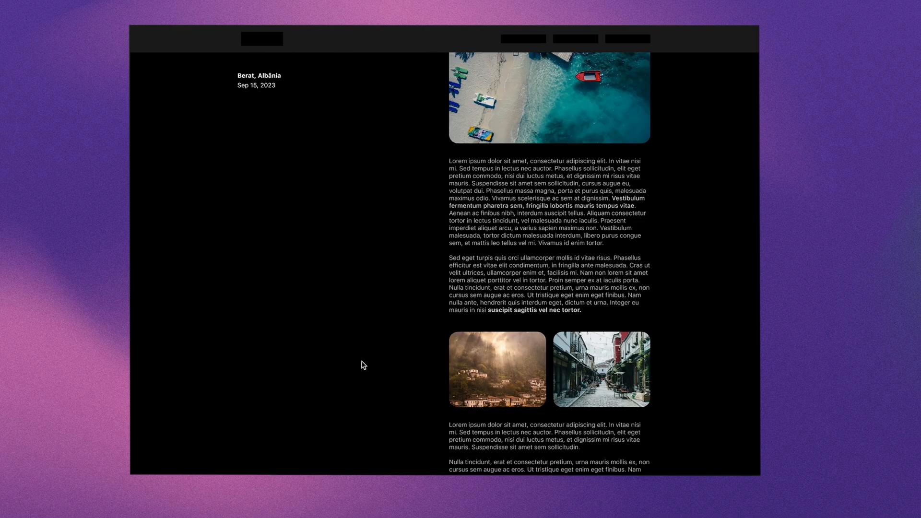
scroll(down, 3)
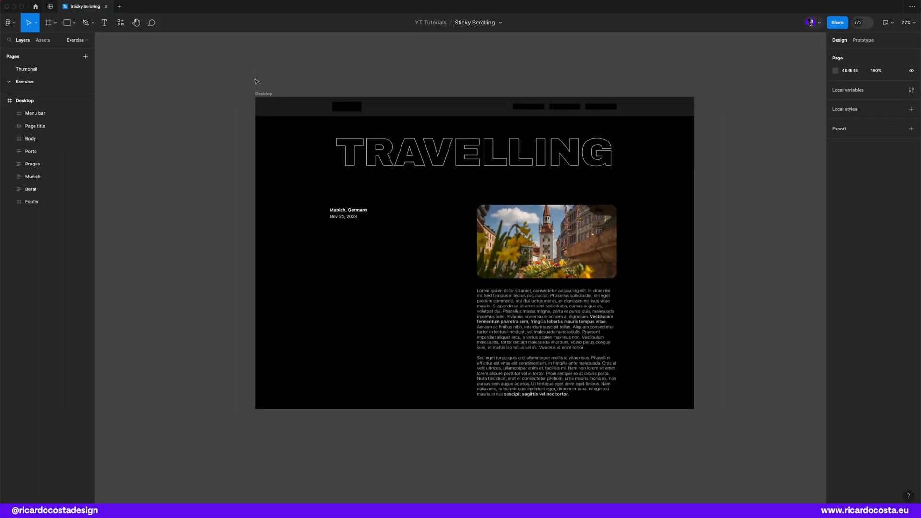
- Turn off Clip content on the Desktop frame and inspect the full blog page
click(262, 94)
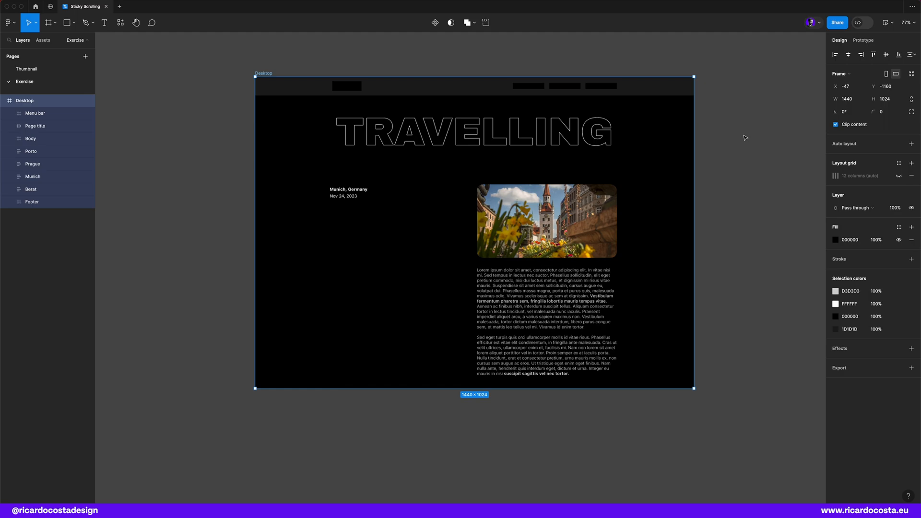
click(34, 113)
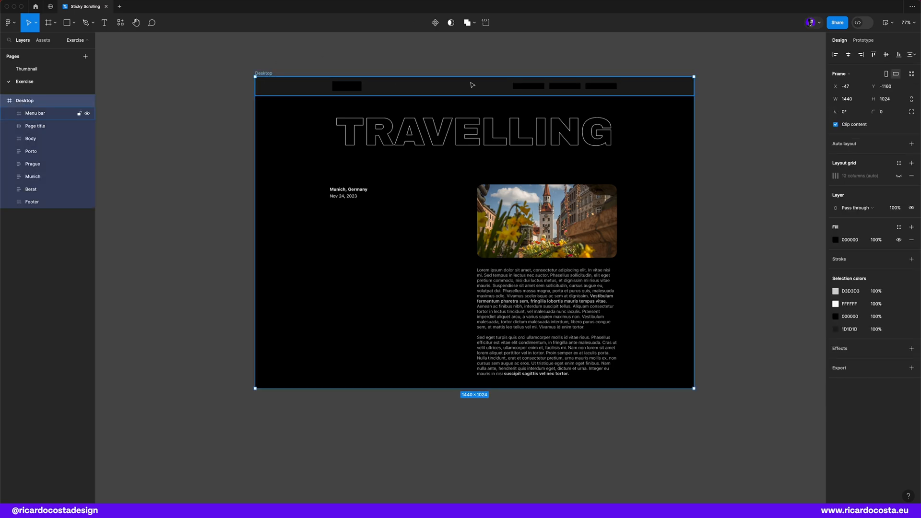
click(834, 124)
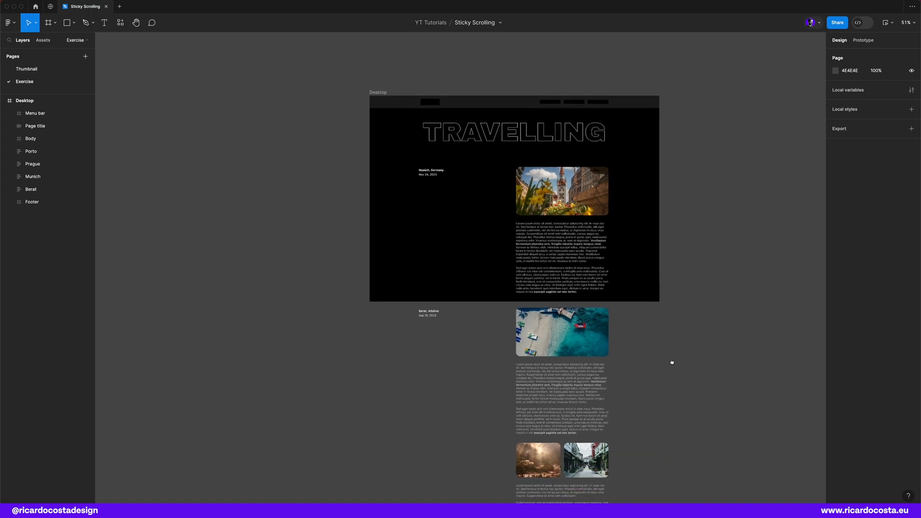
scroll(down, 3)
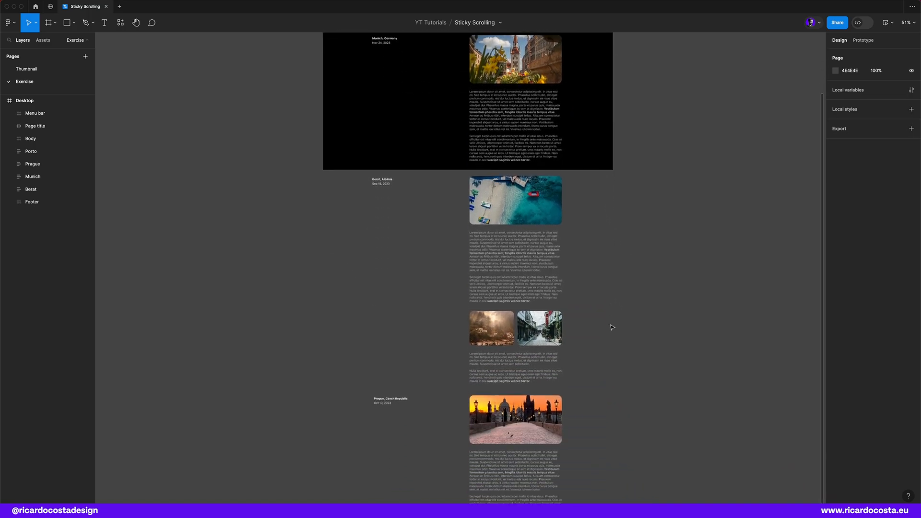
scroll(down, 3)
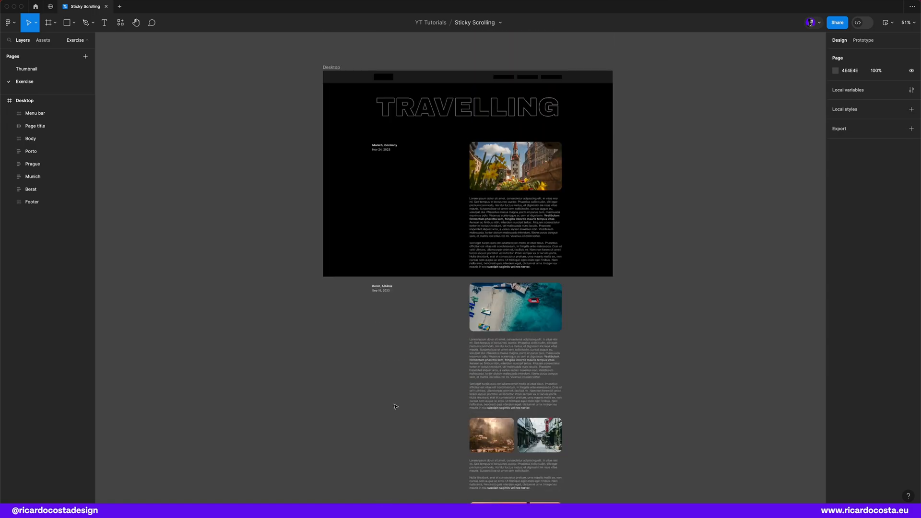
scroll(down, 3)
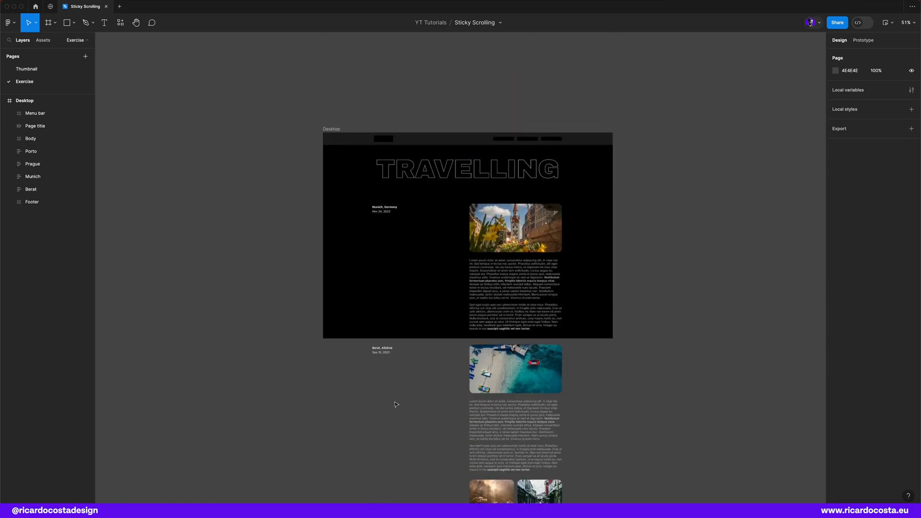
mouse_move(410, 266)
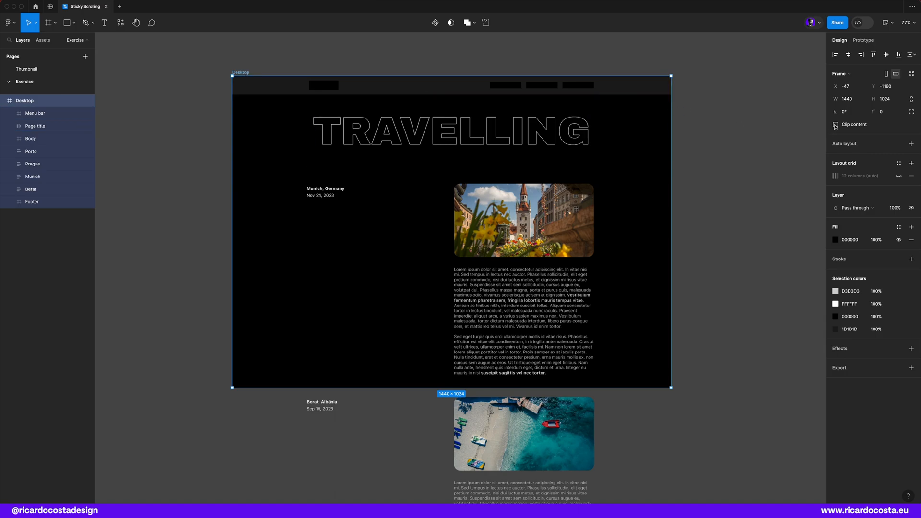
- Set the Desktop frame's prototype overflow to Vertical and test scrolling the page
click(866, 40)
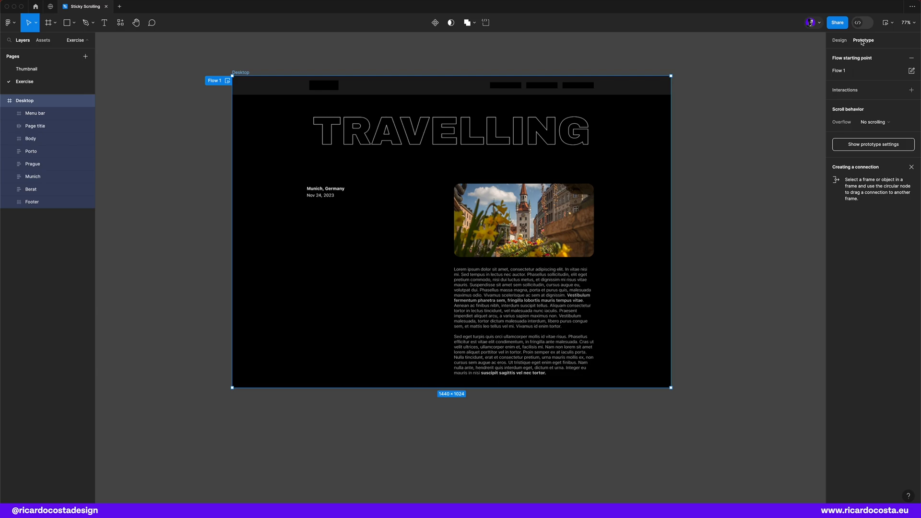
click(873, 121)
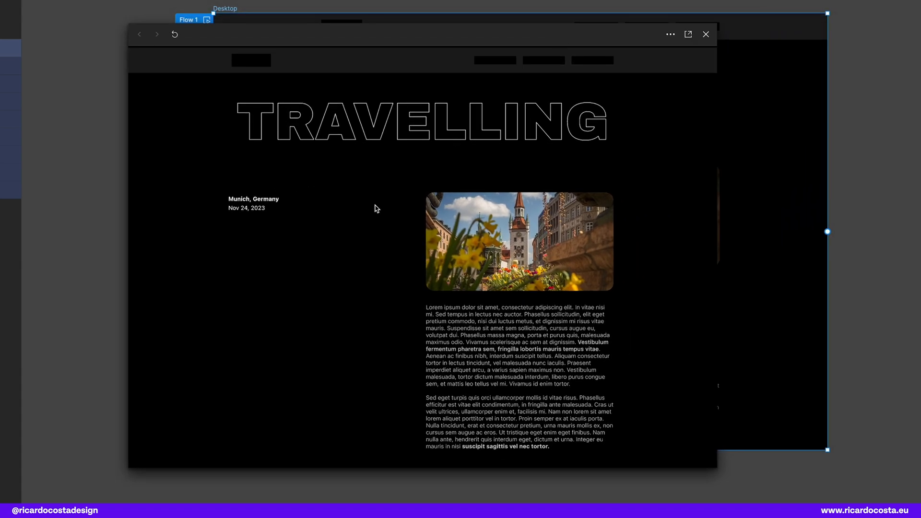
scroll(down, 3)
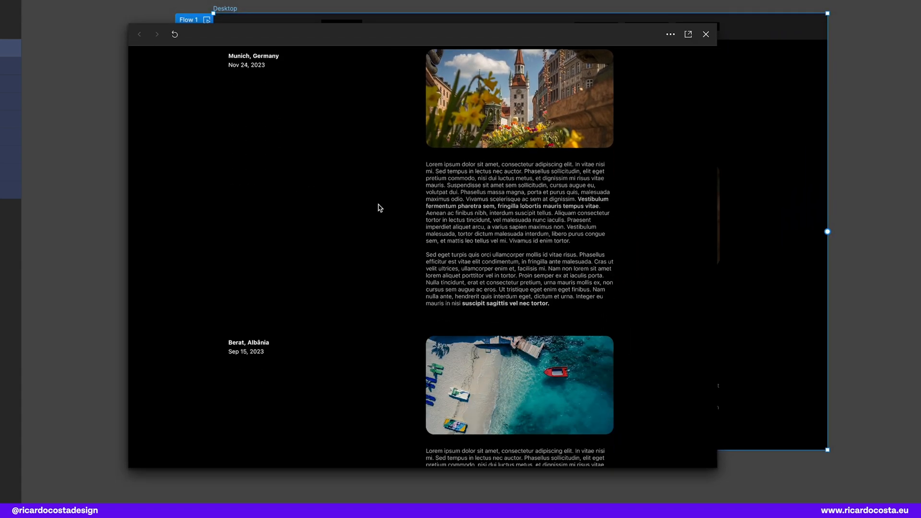
scroll(down, 3)
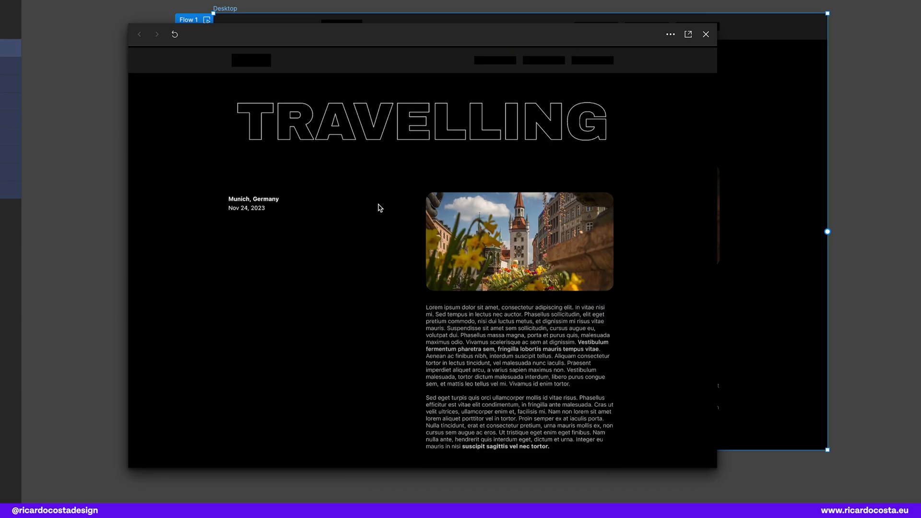
mouse_move(414, 57)
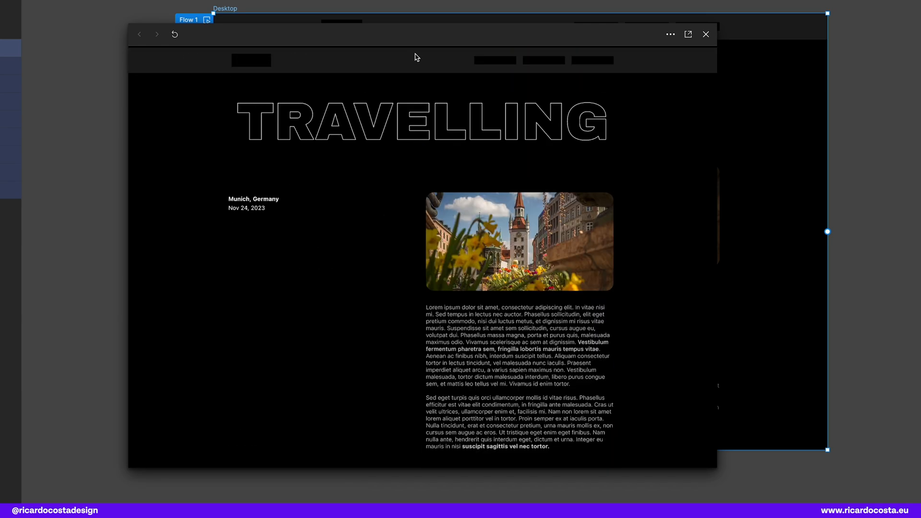
mouse_move(607, 66)
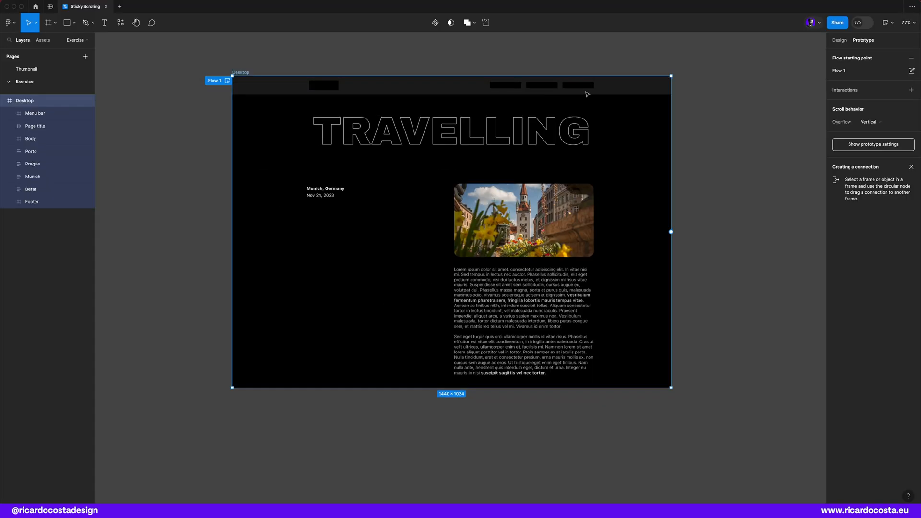
- Set the Menu bar layer's prototype position to Fixed and test it scrolling
click(839, 40)
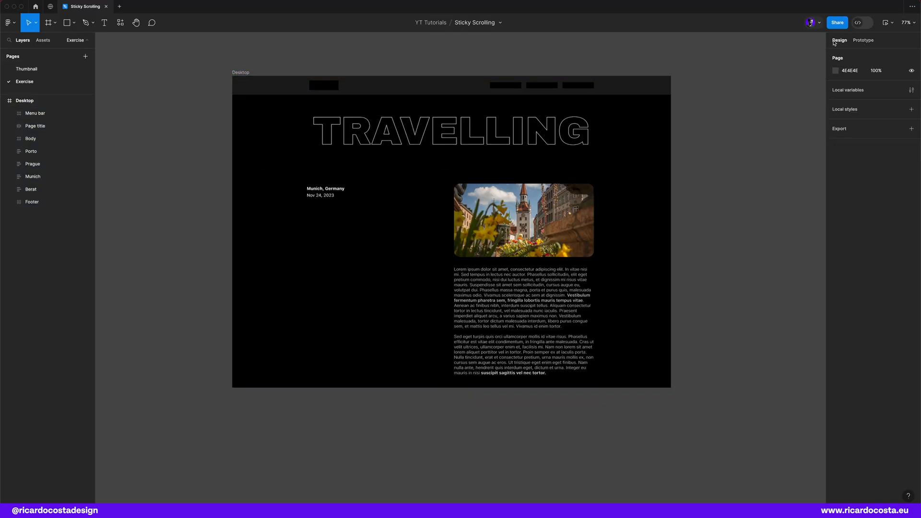
click(34, 113)
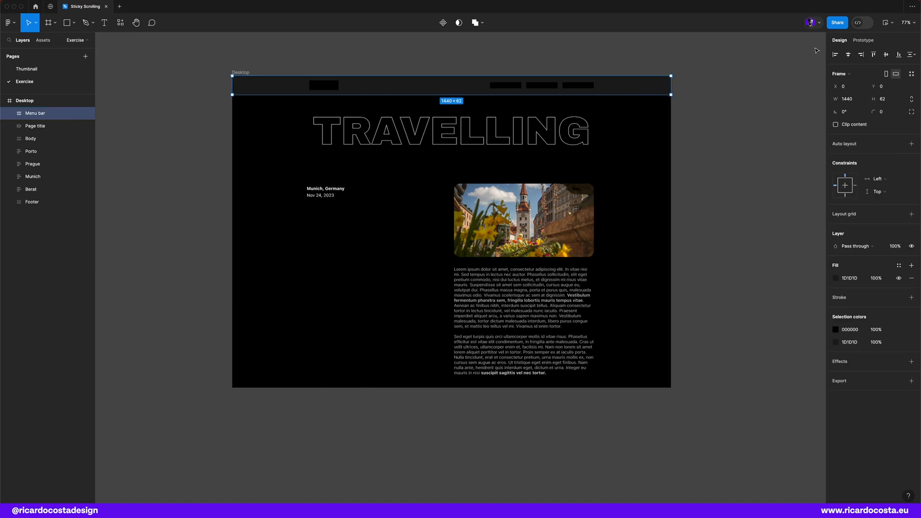
click(863, 40)
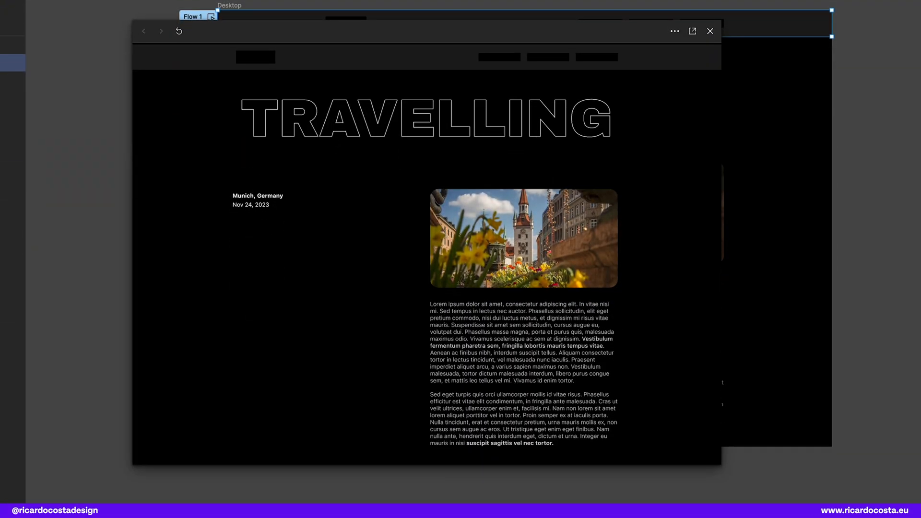
scroll(down, 3)
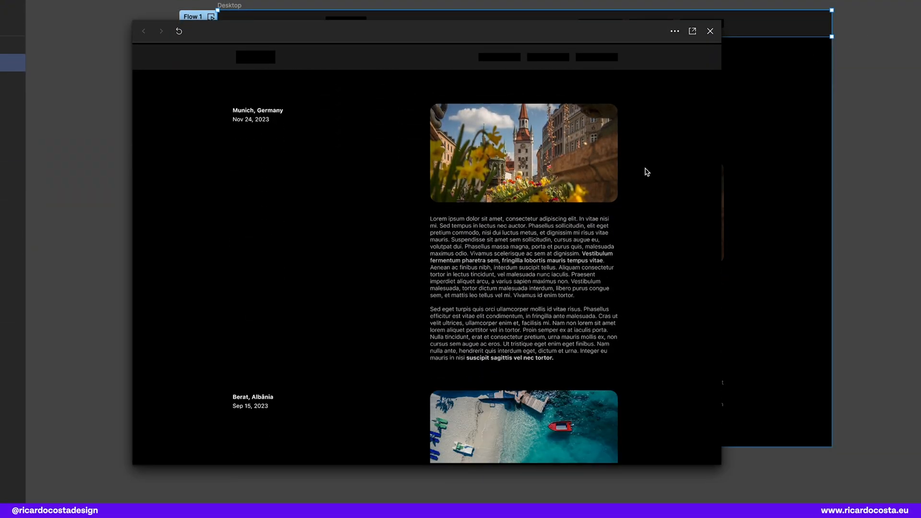
scroll(down, 3)
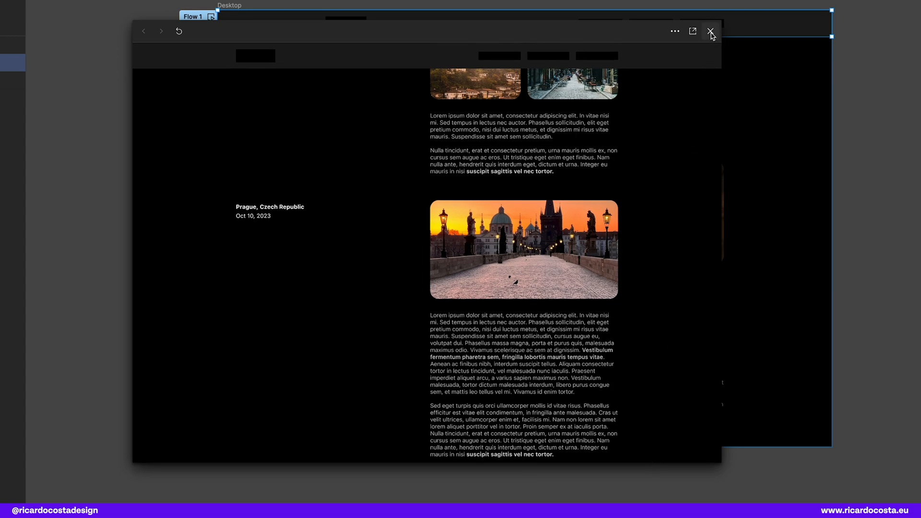
- Close the preview and make the Munich title and date sticky
click(710, 29)
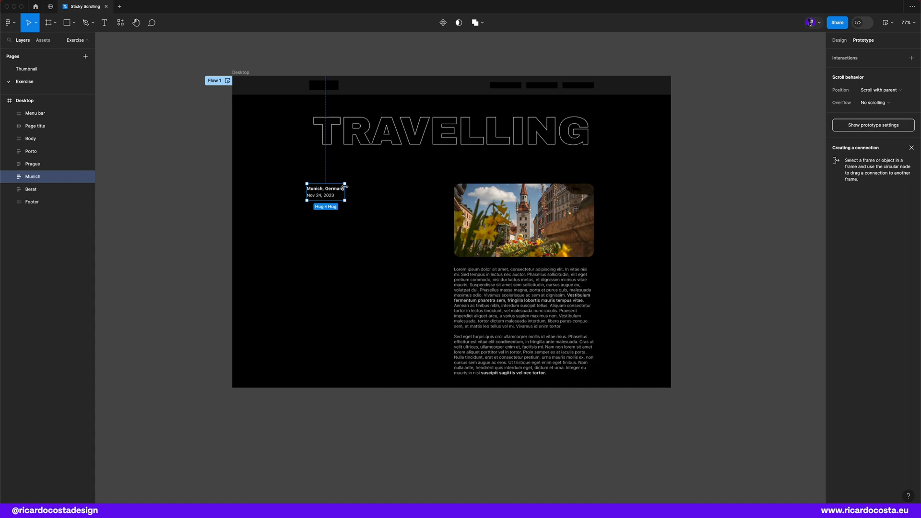
mouse_move(689, 133)
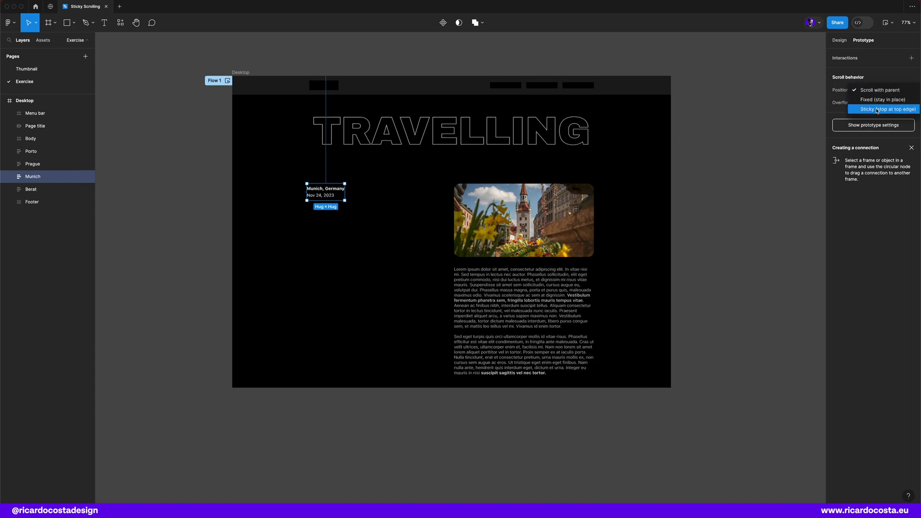
click(879, 109)
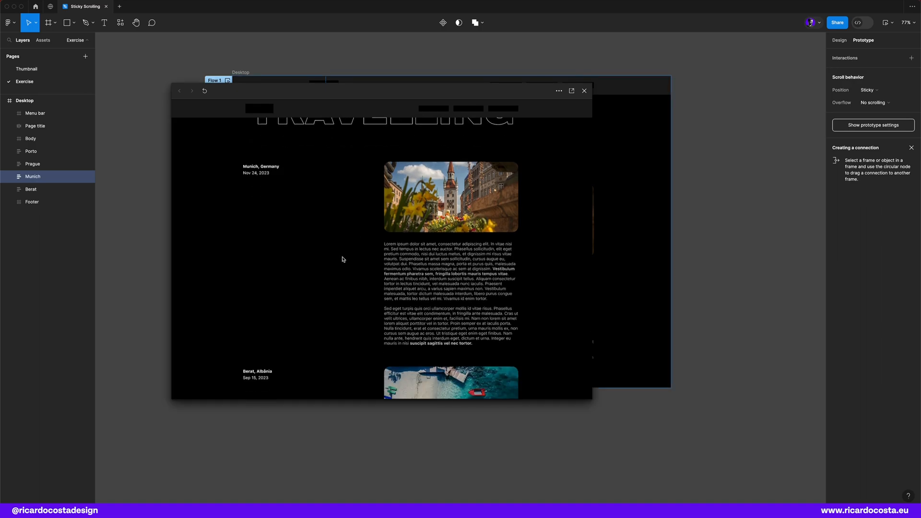
scroll(down, 3)
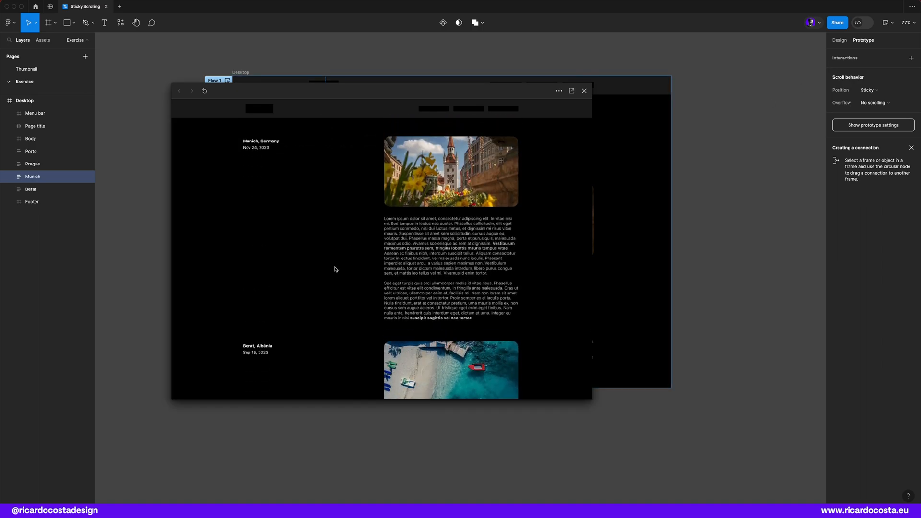
scroll(down, 3)
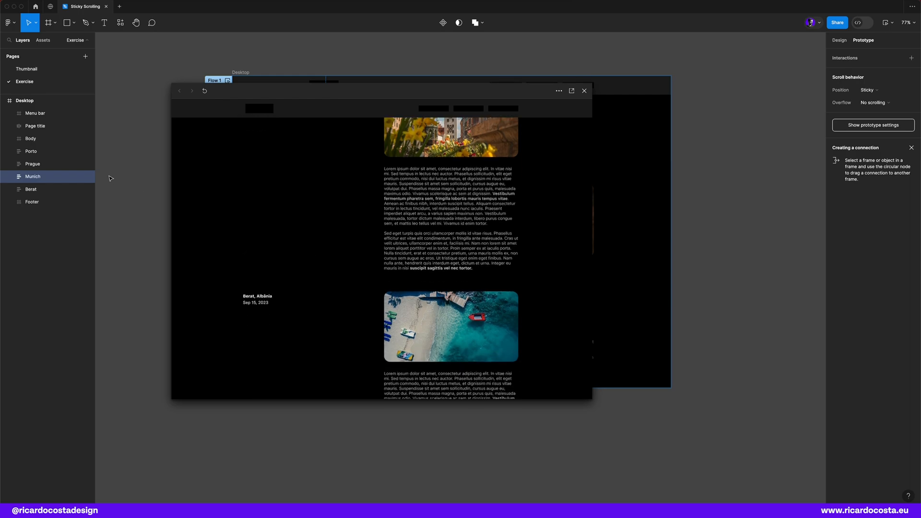
- Move the Menu bar layer down to just above Footer and close the preview
click(34, 113)
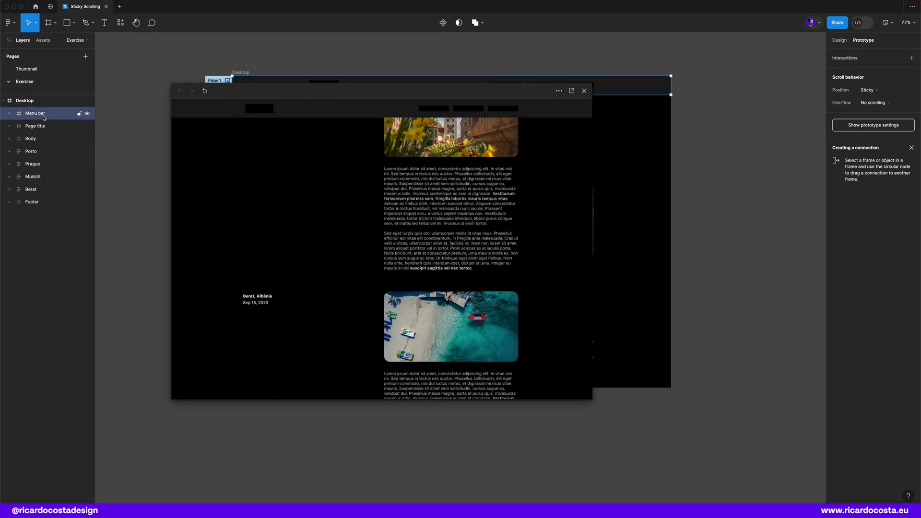
click(25, 100)
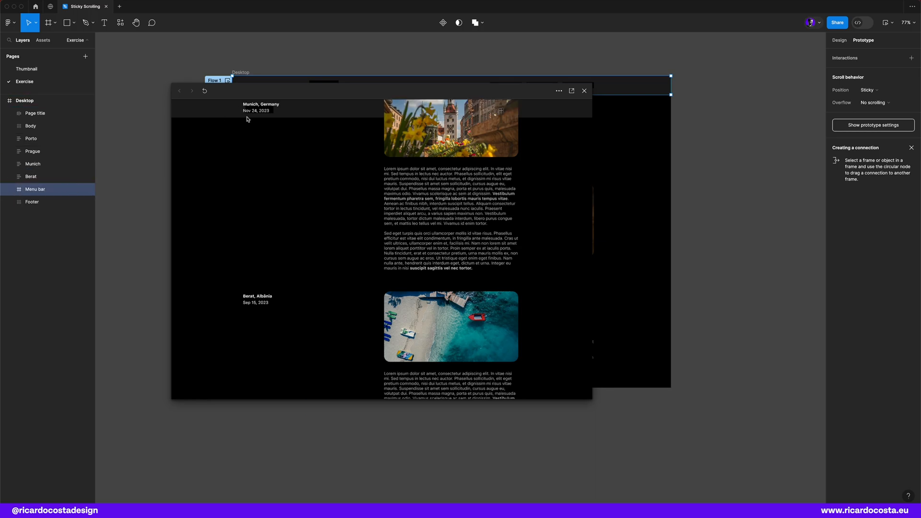
mouse_move(291, 225)
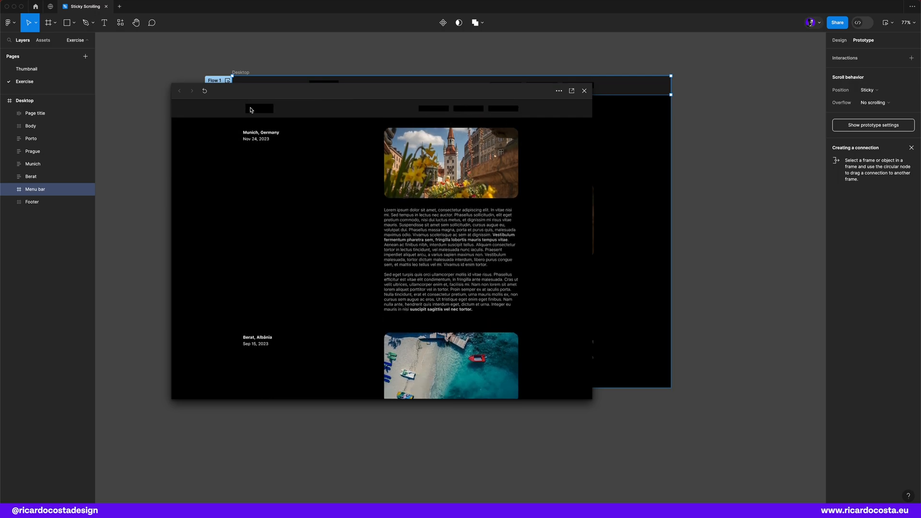
mouse_move(233, 165)
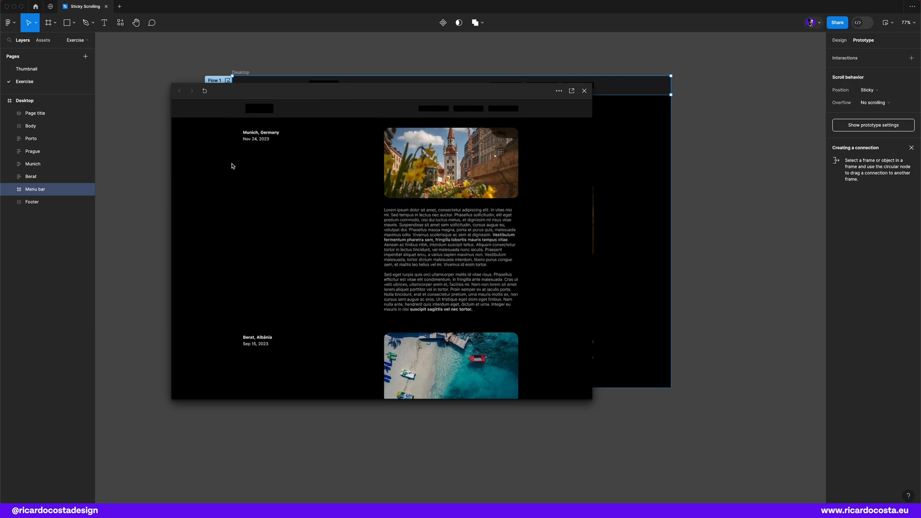
mouse_move(721, 167)
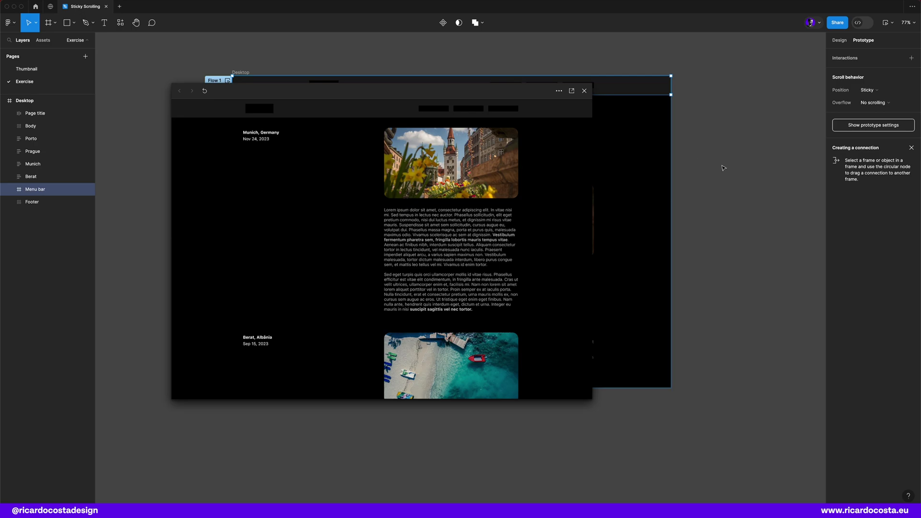
click(584, 91)
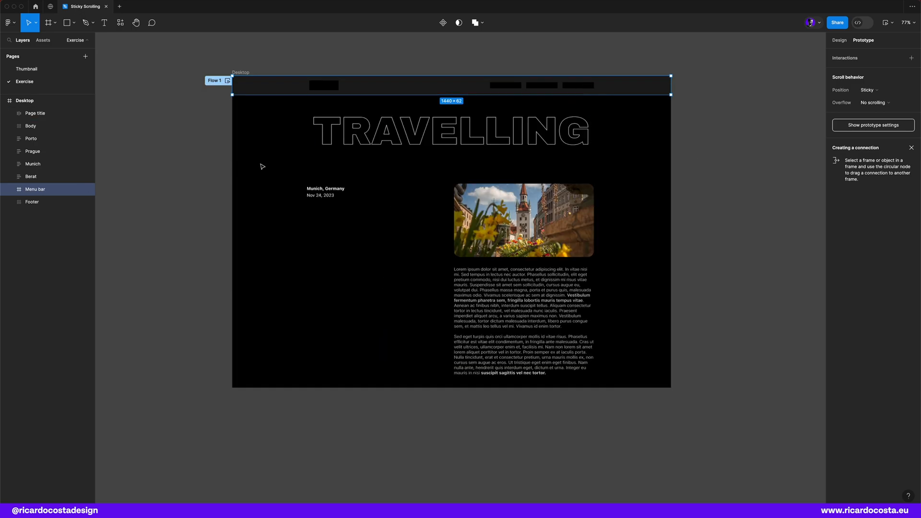
- Wrap the Munich title and date in a new frame and set its height to 125
click(839, 39)
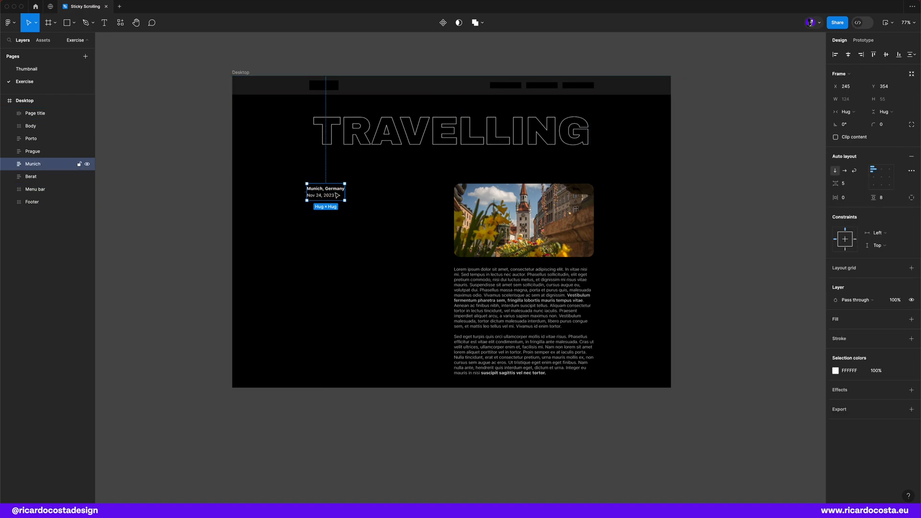
right_click(334, 195)
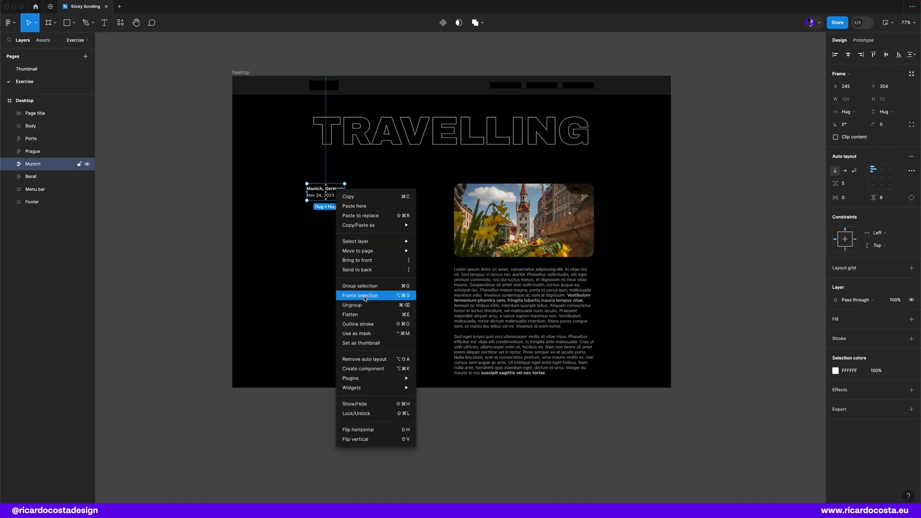
click(359, 295)
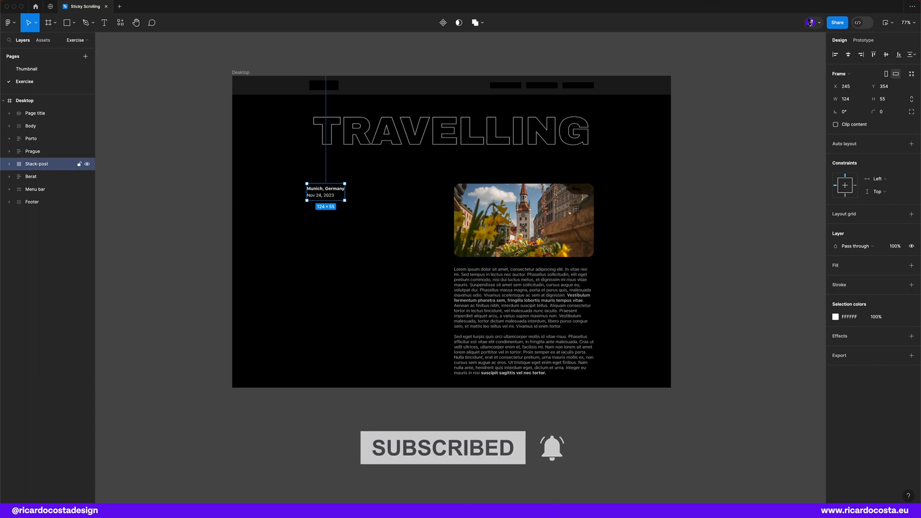
click(885, 99)
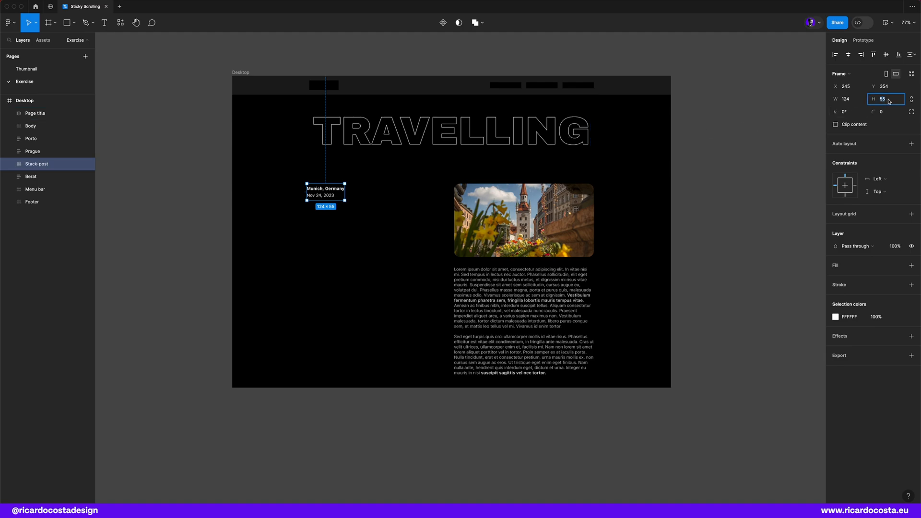
text(125)
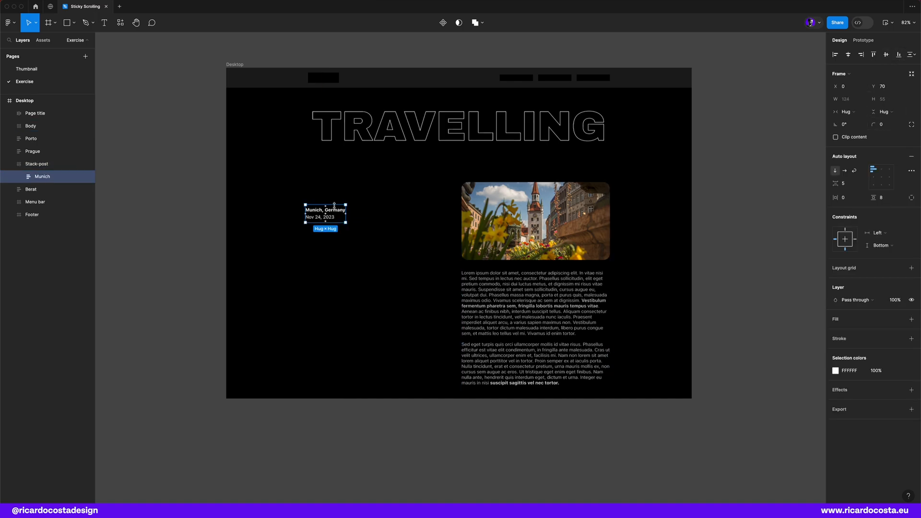
click(864, 40)
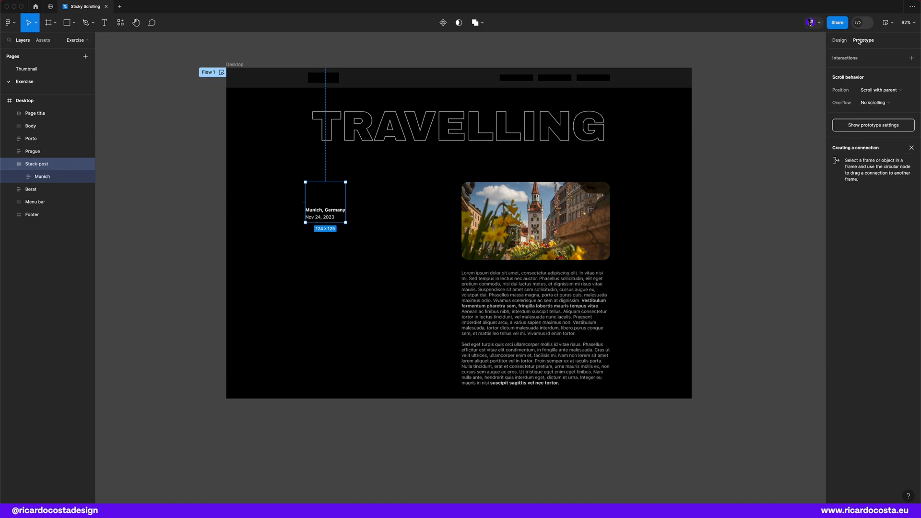
click(881, 89)
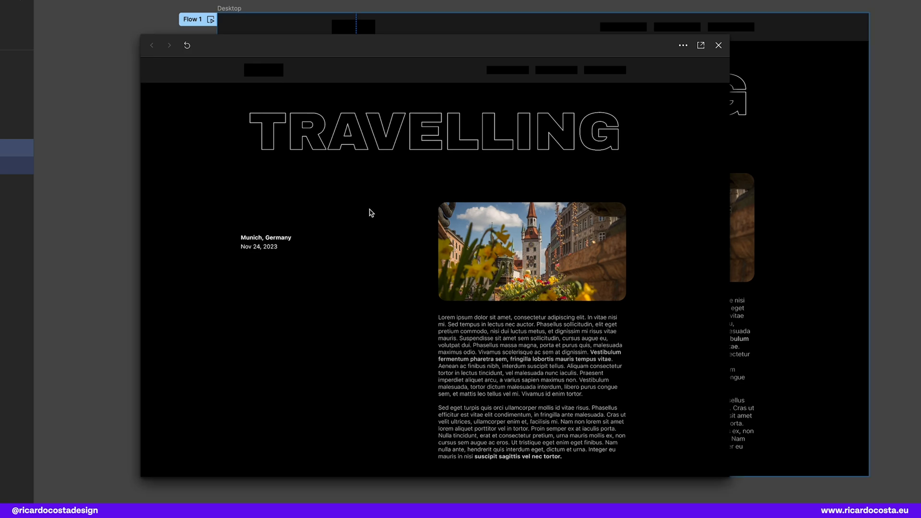
scroll(down, 3)
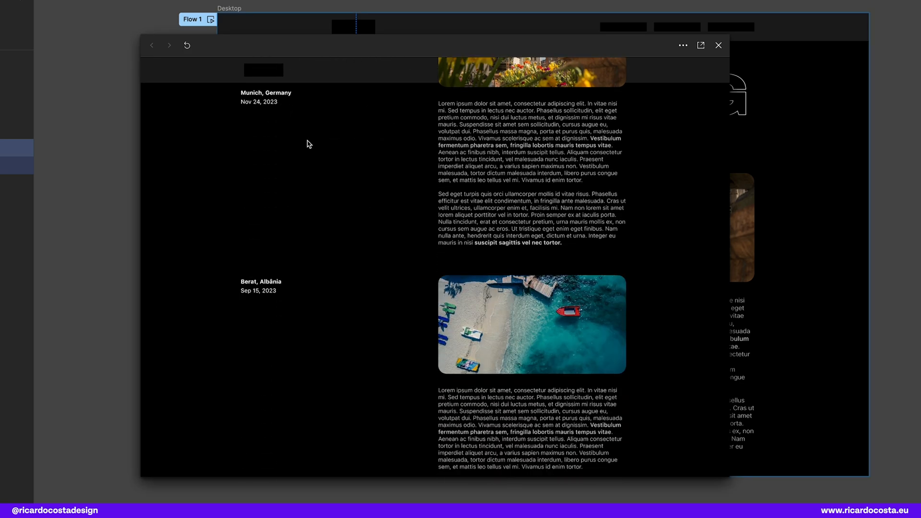
scroll(down, 3)
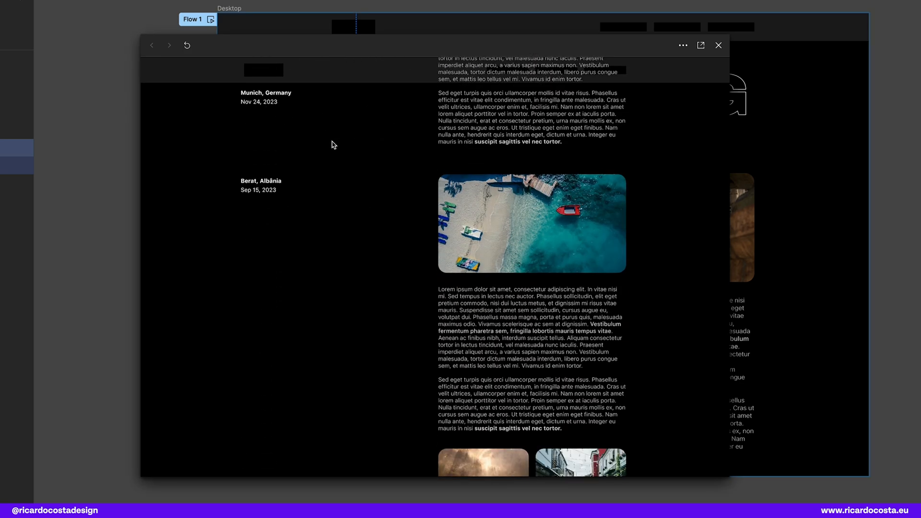
scroll(down, 3)
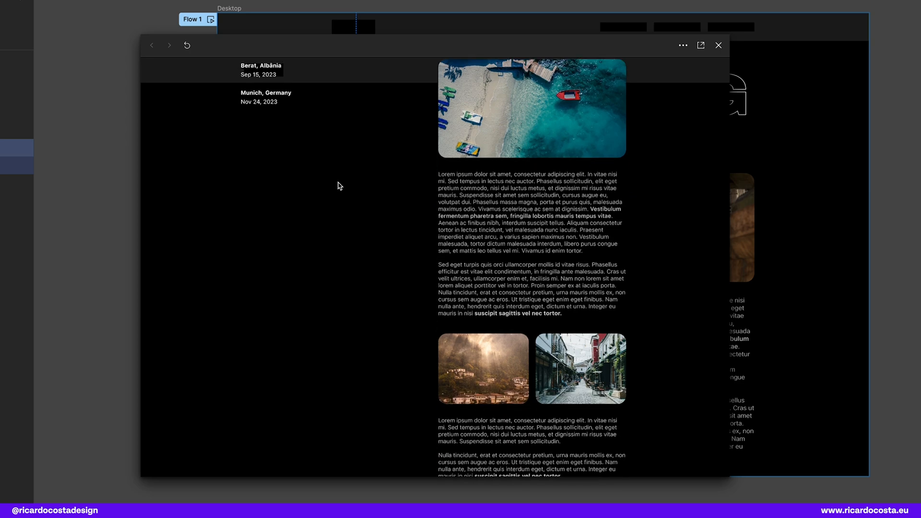
scroll(down, 3)
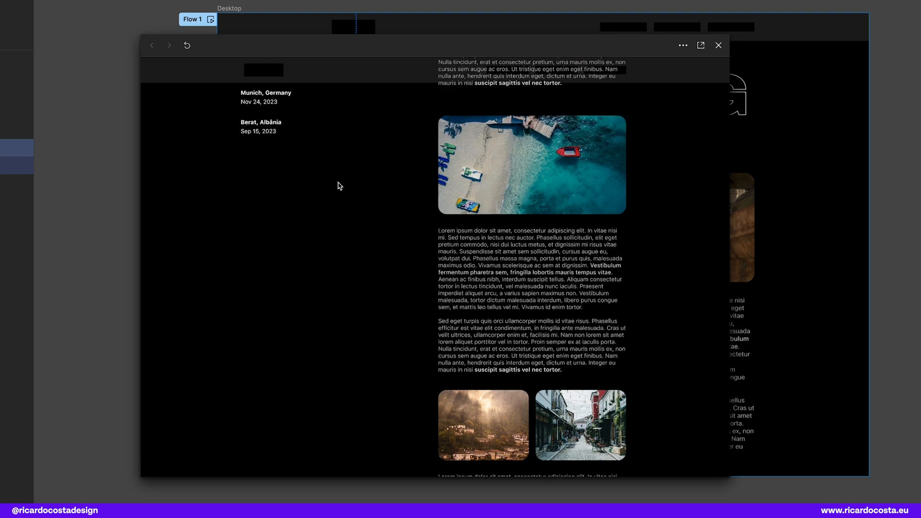
scroll(down, 3)
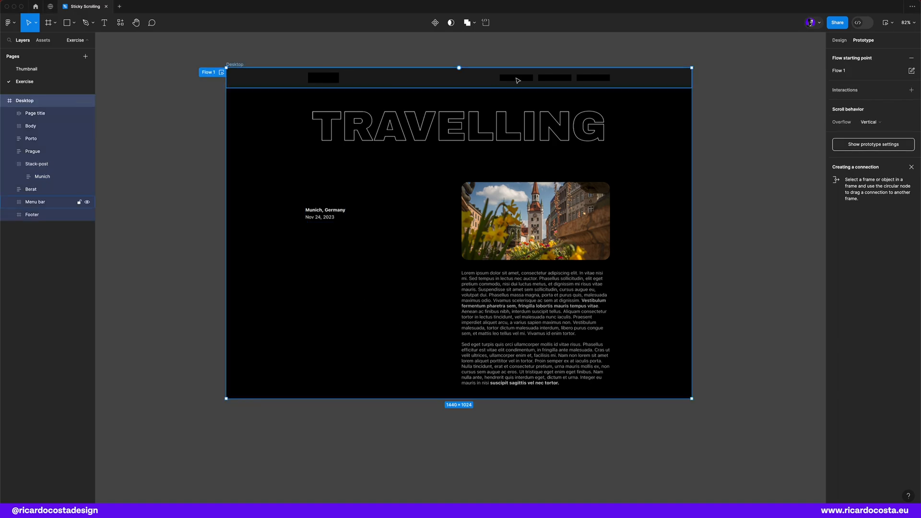
- Wrap the Berat title-and-date group in its own frame and rename it Stack-post
click(839, 40)
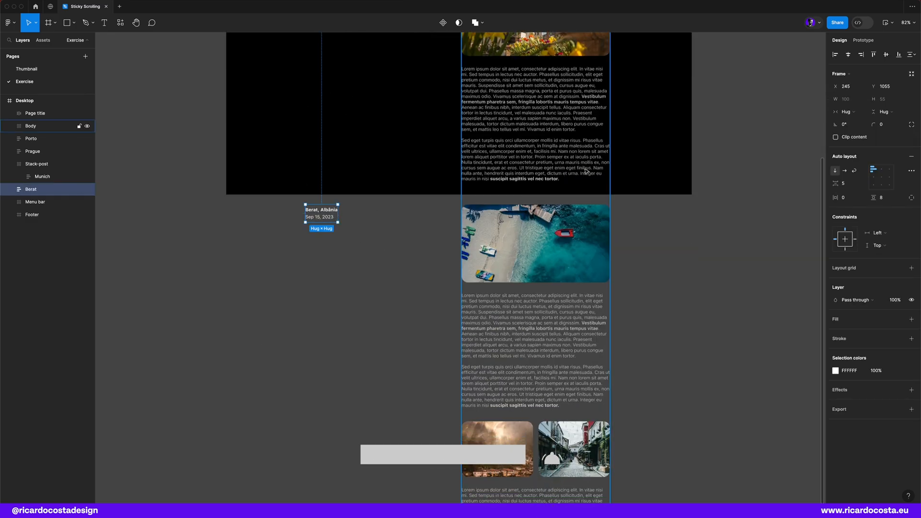
right_click(321, 216)
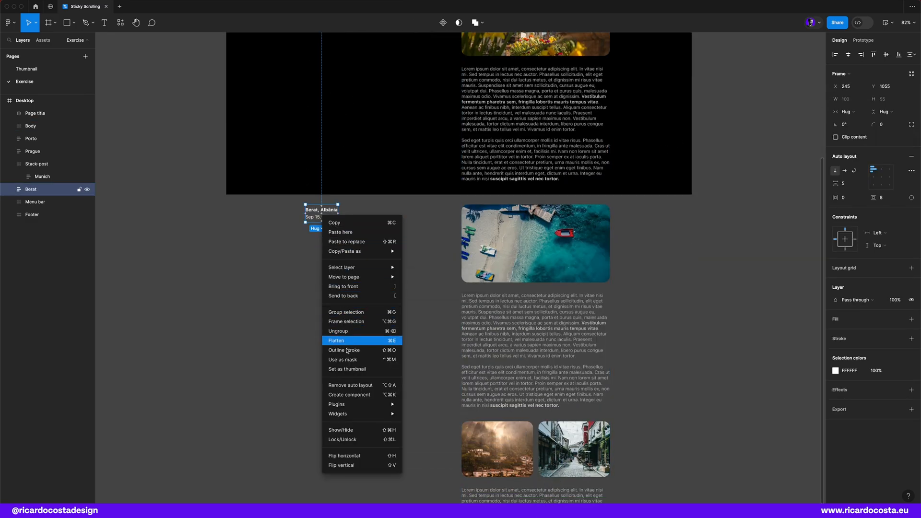
click(336, 340)
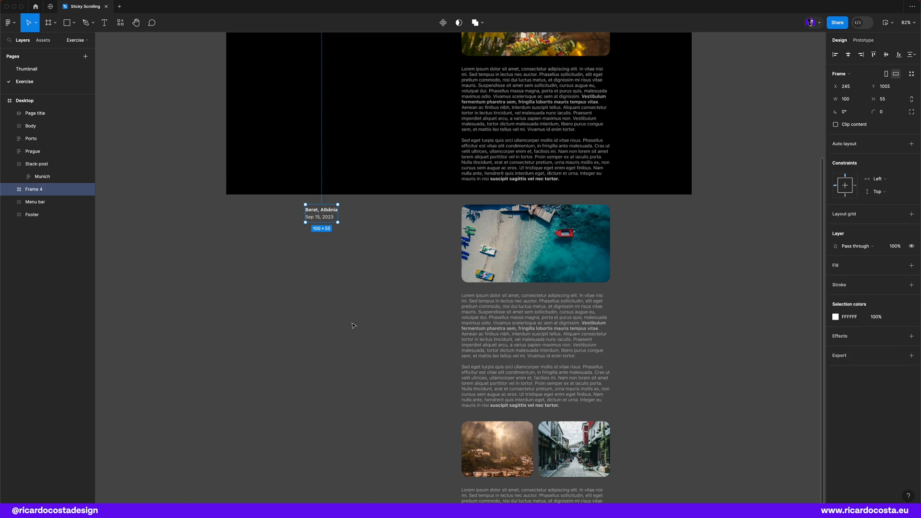
double_click(34, 189)
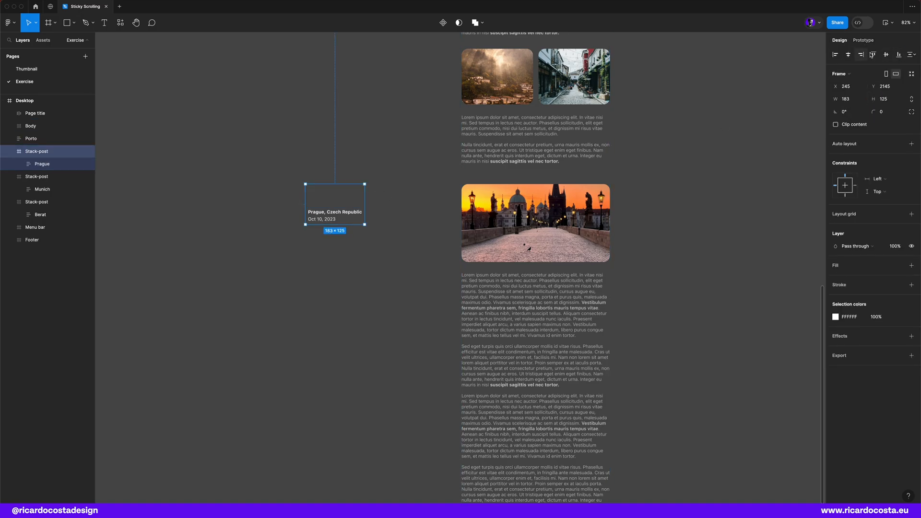
click(863, 40)
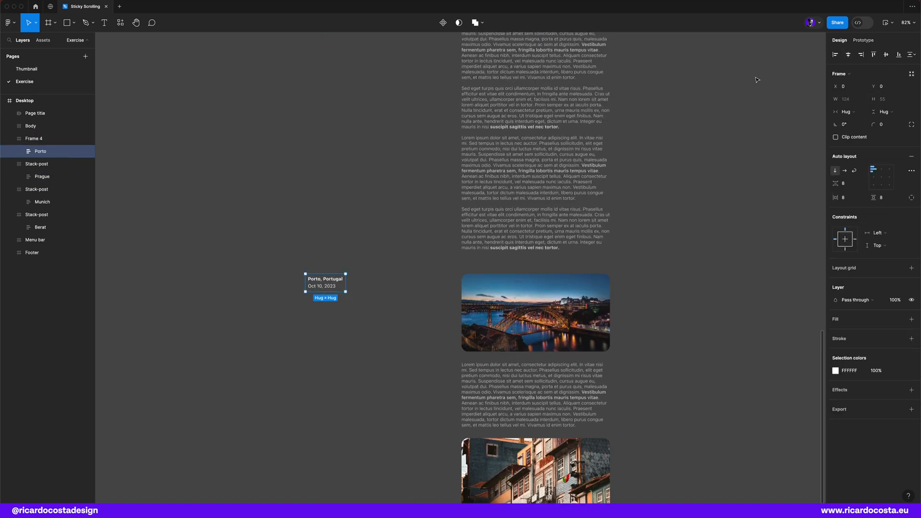
click(863, 40)
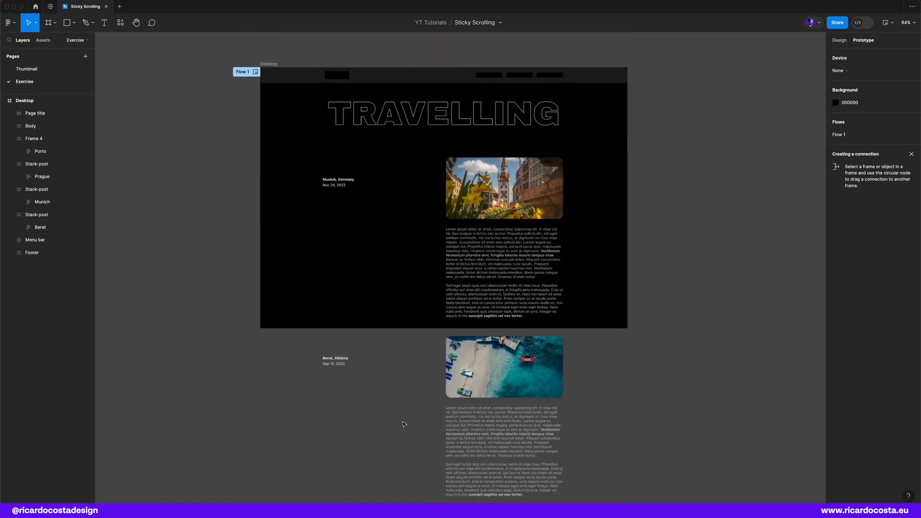
click(255, 72)
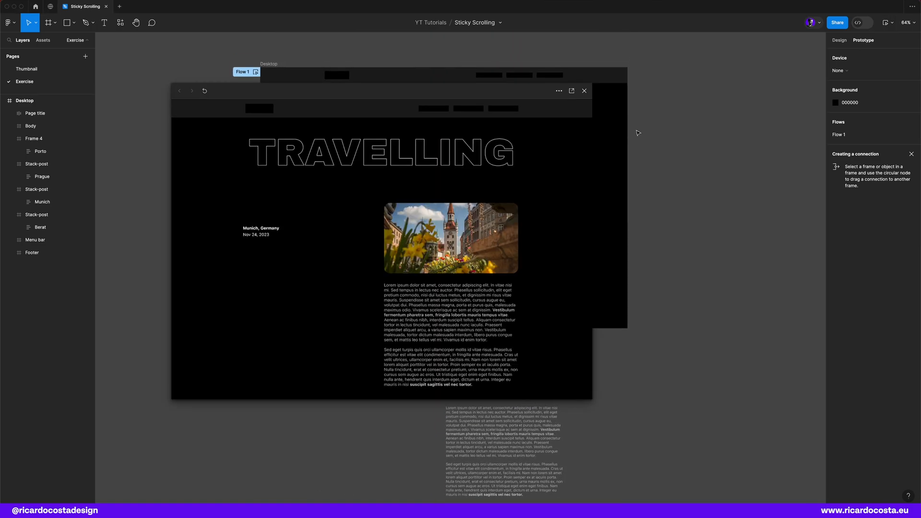
scroll(down, 3)
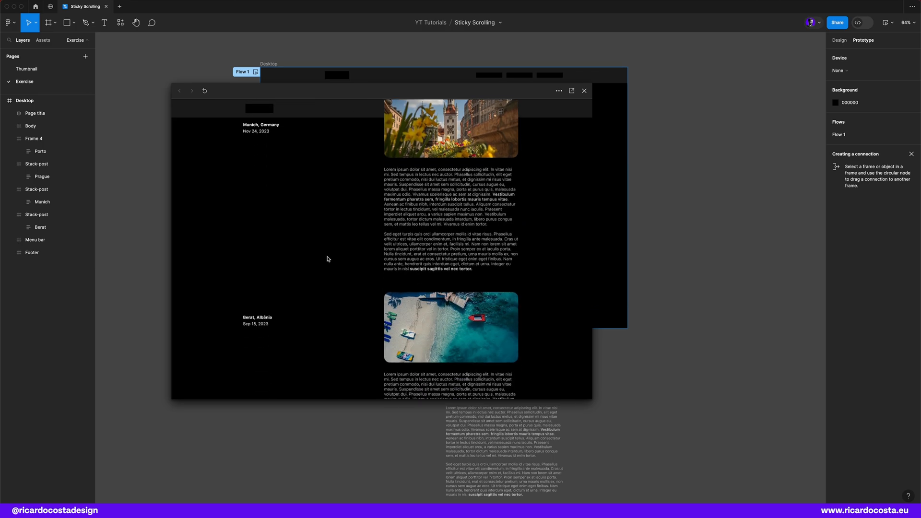
scroll(down, 3)
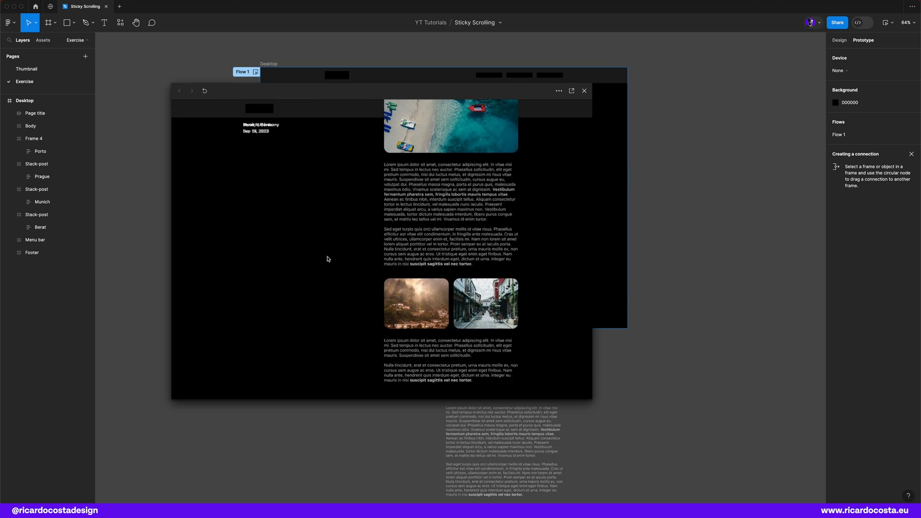
scroll(down, 3)
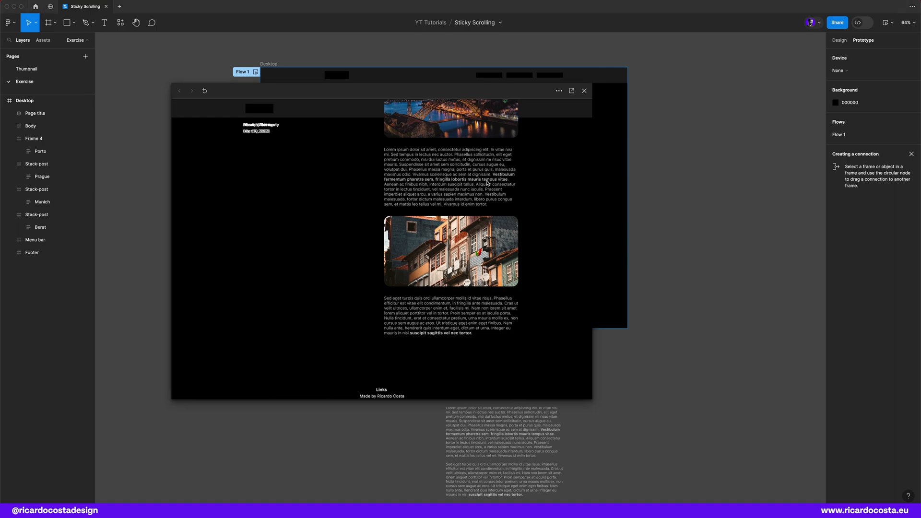
click(584, 91)
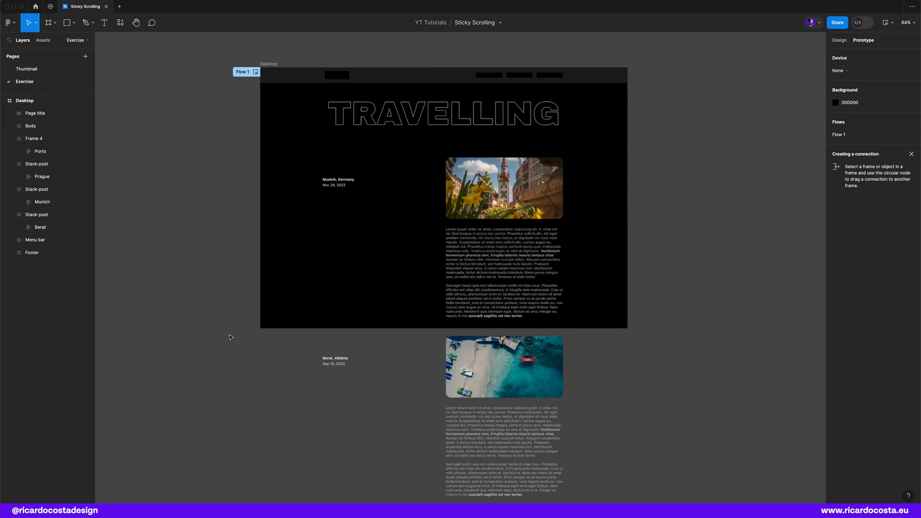
- Adjust the Prague frame's scroll behaviour and wrap the Munich title block in a new frame
scroll(down, 3)
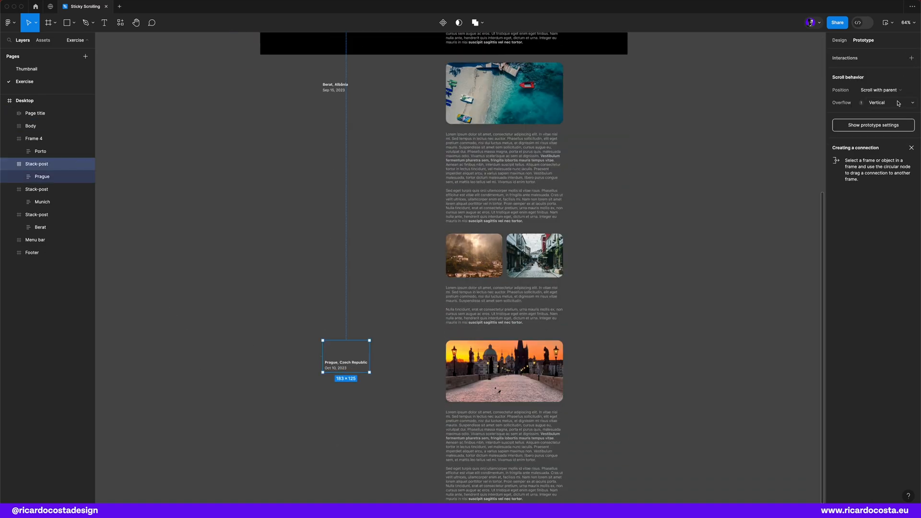
click(889, 102)
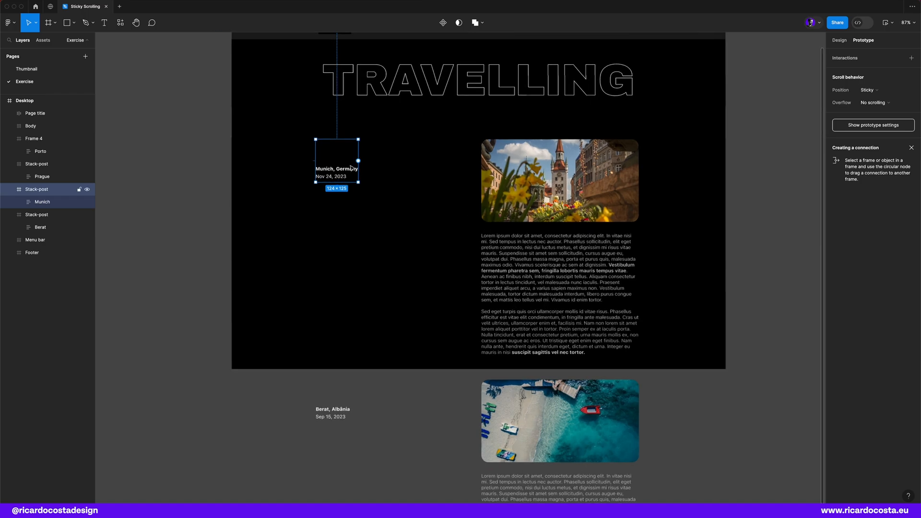
right_click(351, 167)
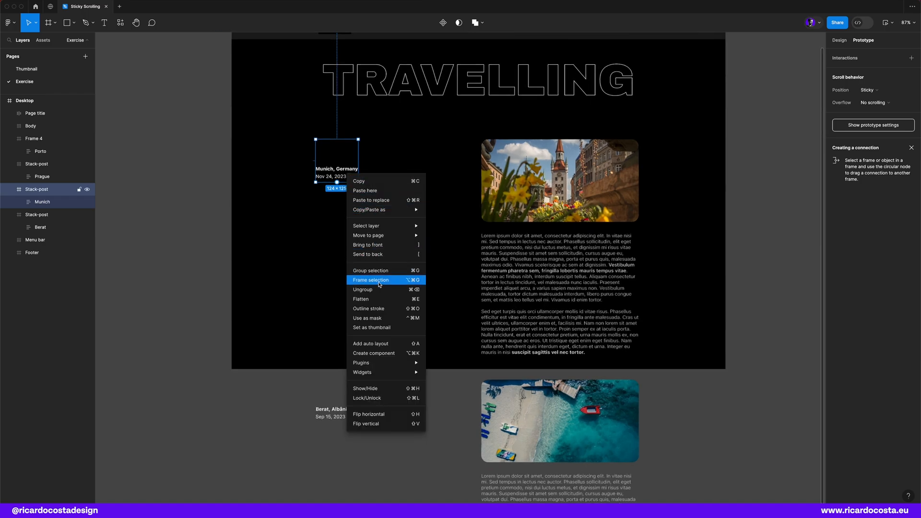
click(372, 279)
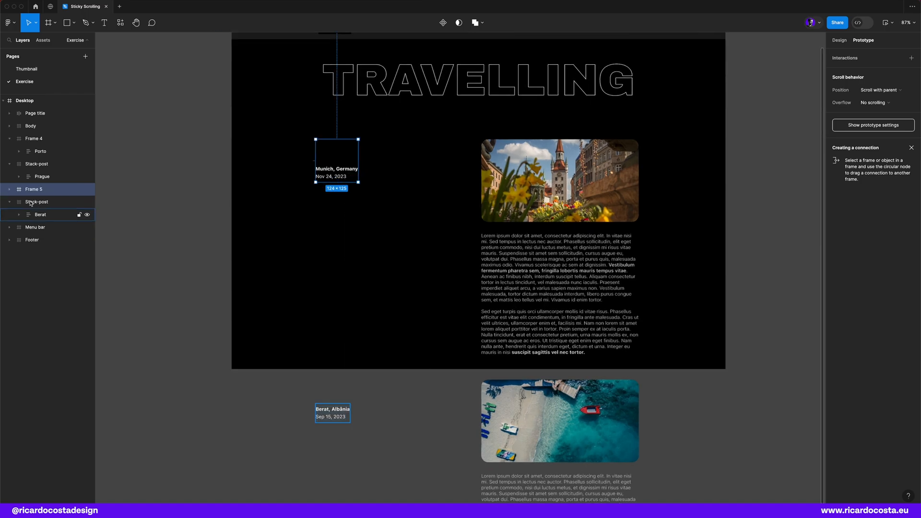
- Name the new frame Stack-constraint and stretch it to the Munich post's bottom
click(9, 188)
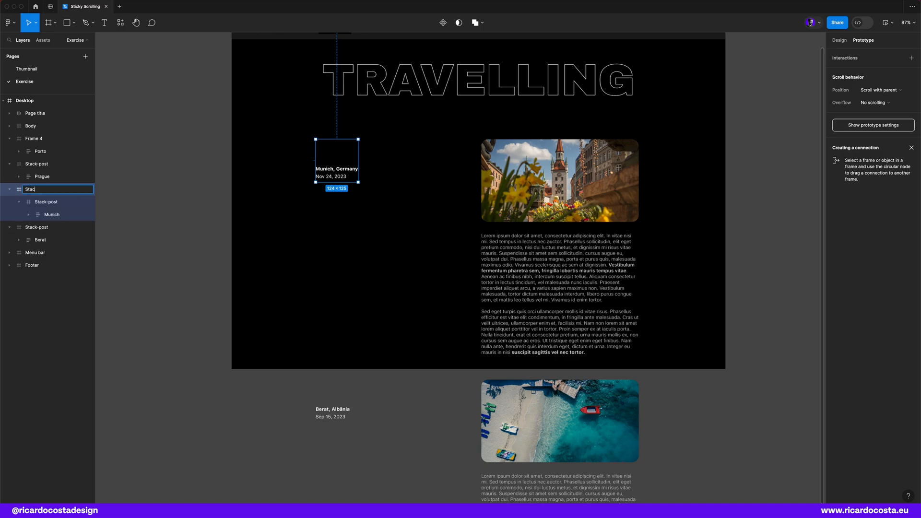
text(Stack-comn)
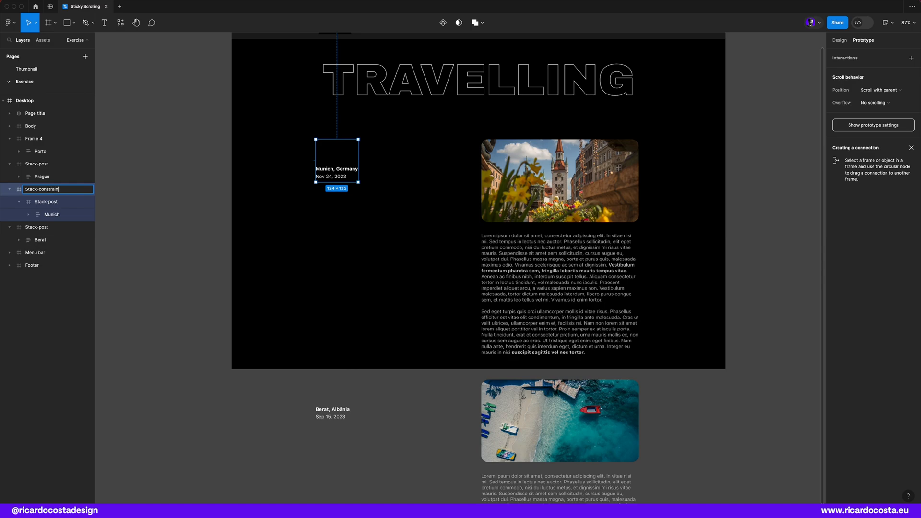
click(281, 192)
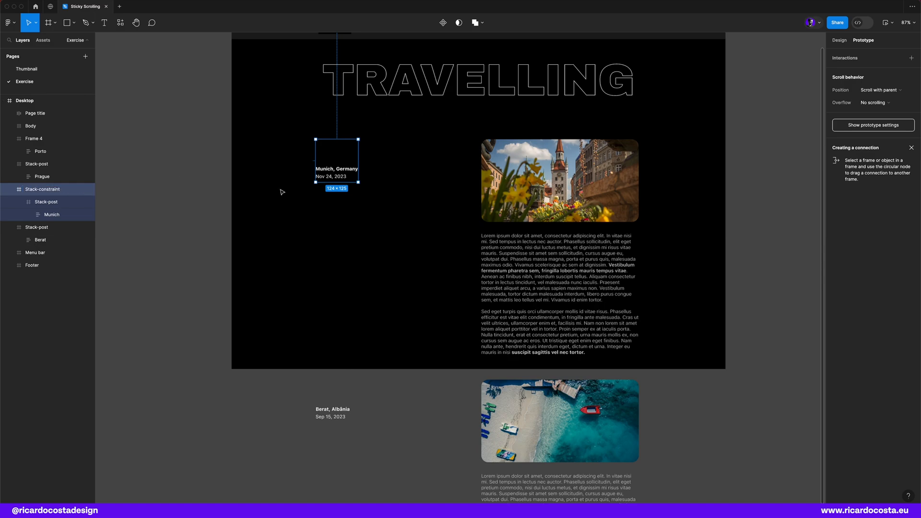
drag(356, 185, 357, 354)
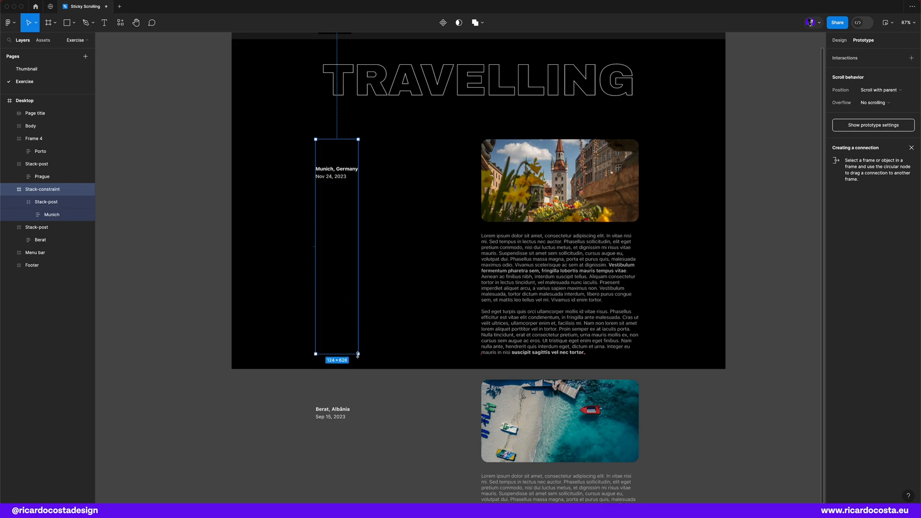
click(395, 382)
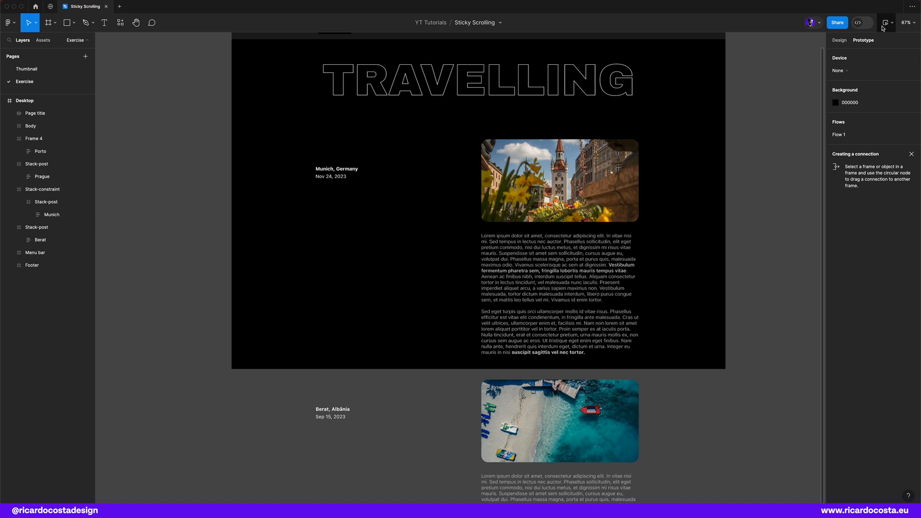
- Preview the prototype, watching post titles pin and hand off while scrolling
click(885, 22)
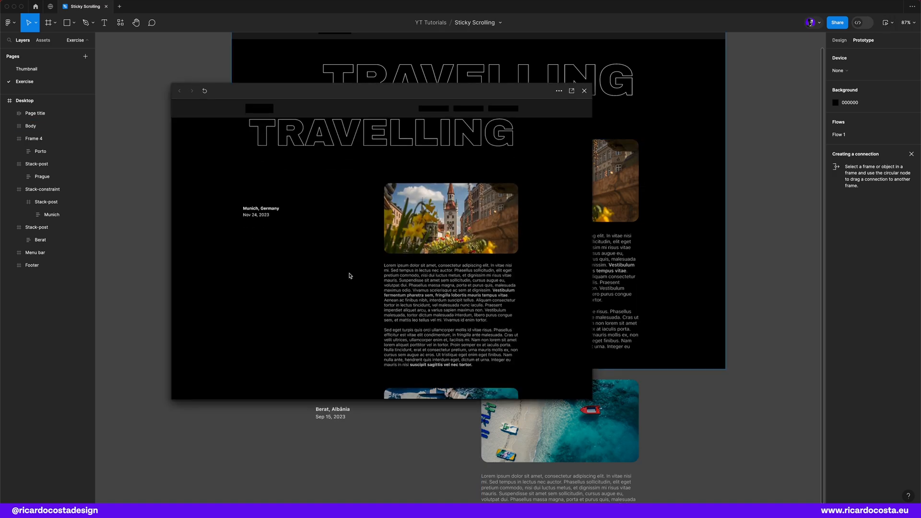
scroll(down, 3)
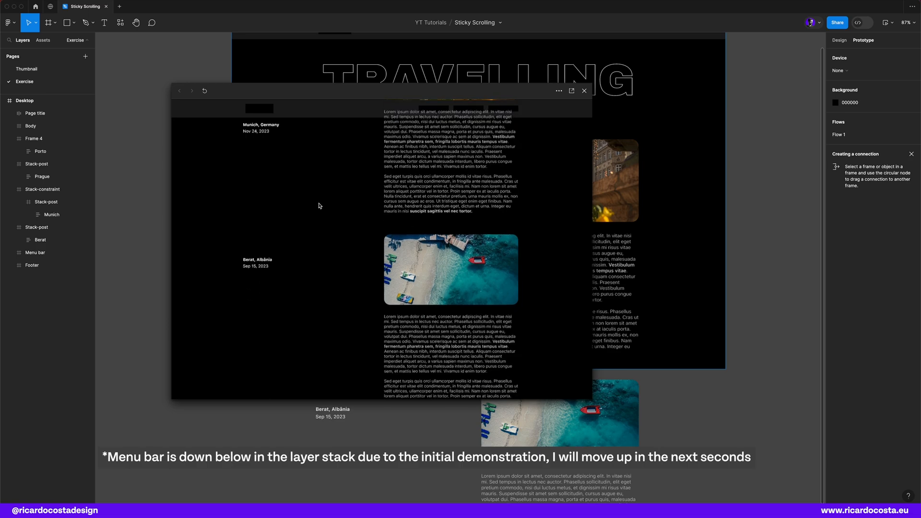
scroll(down, 3)
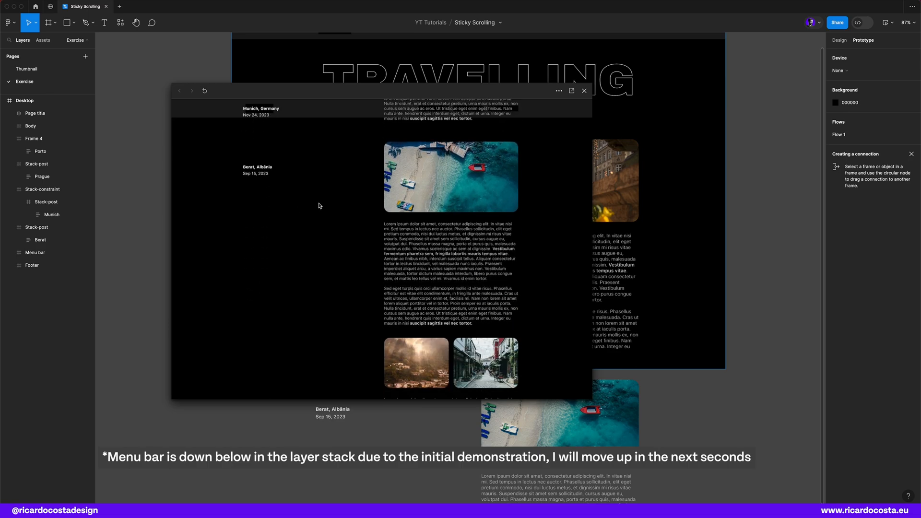
scroll(down, 3)
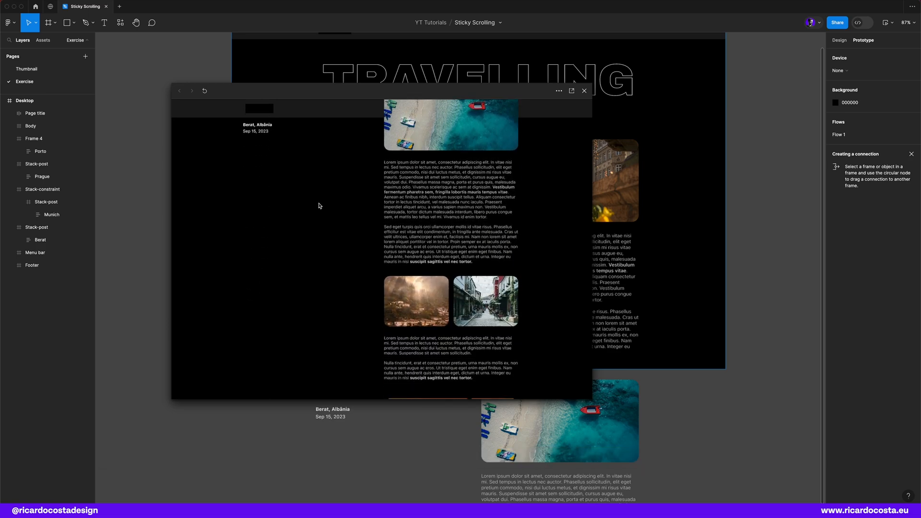
scroll(down, 3)
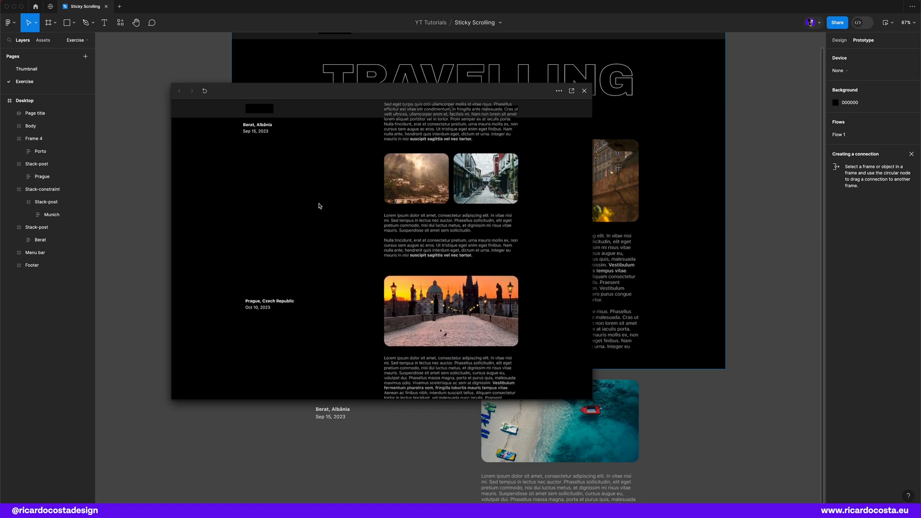
scroll(down, 3)
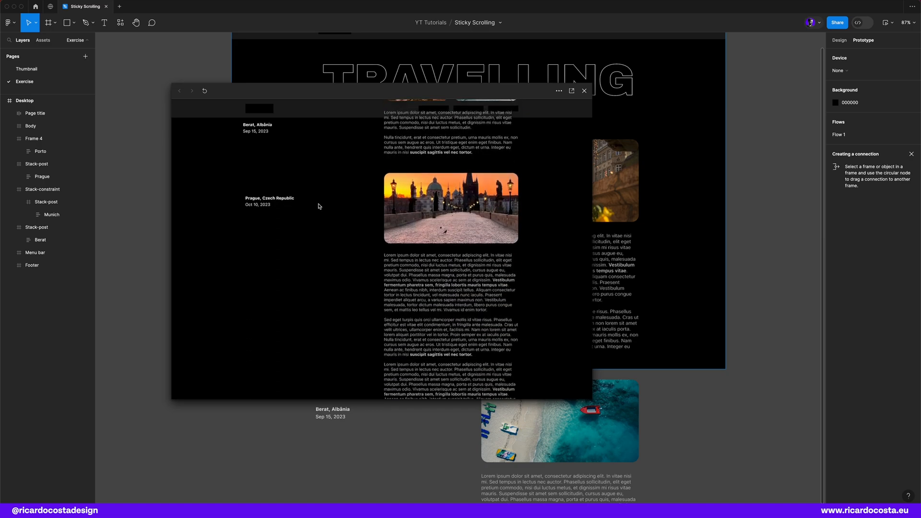
scroll(down, 3)
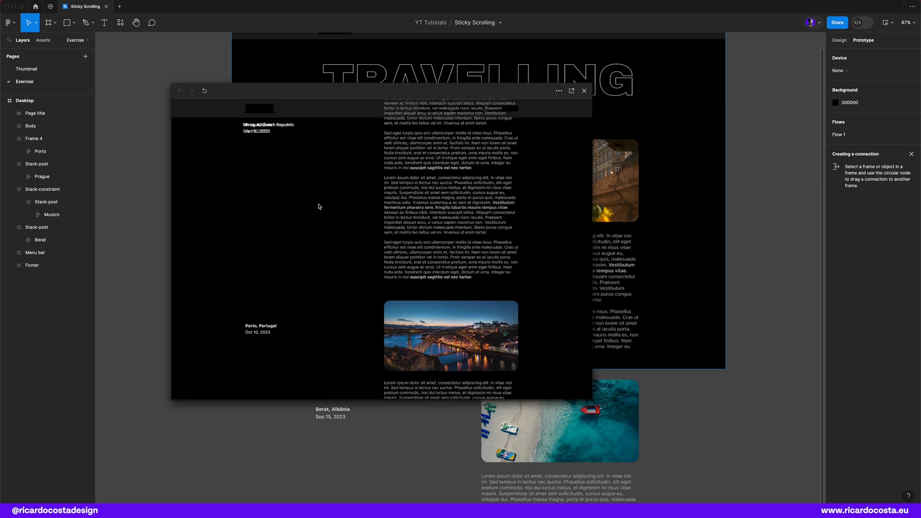
scroll(down, 3)
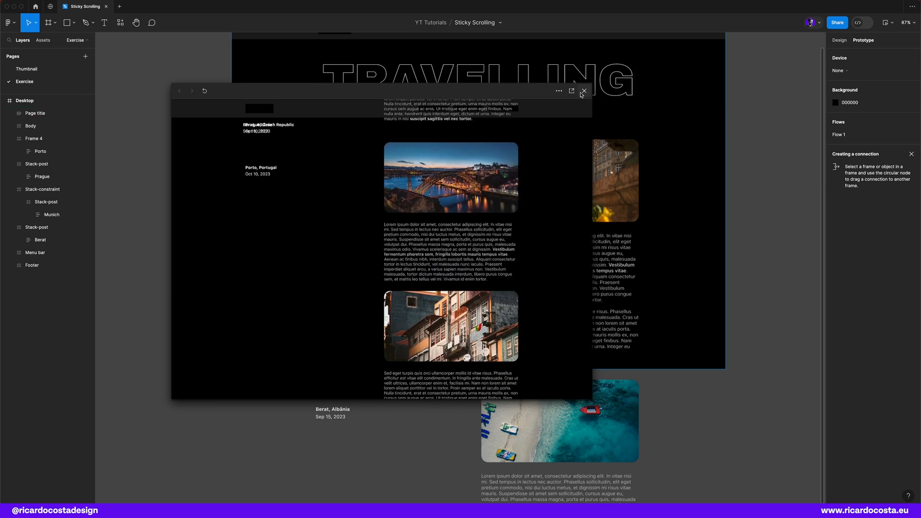
click(584, 92)
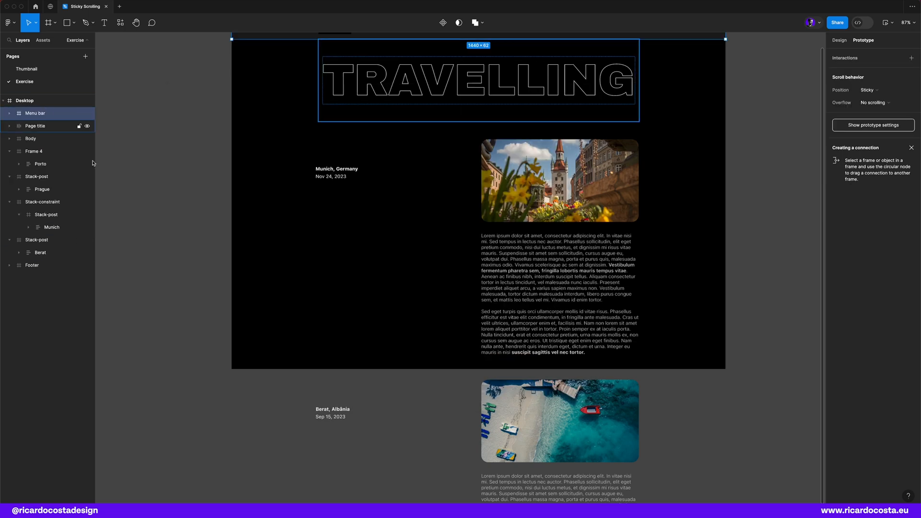
- Wrap the Berat title block in its own constraint frame
right_click(332, 230)
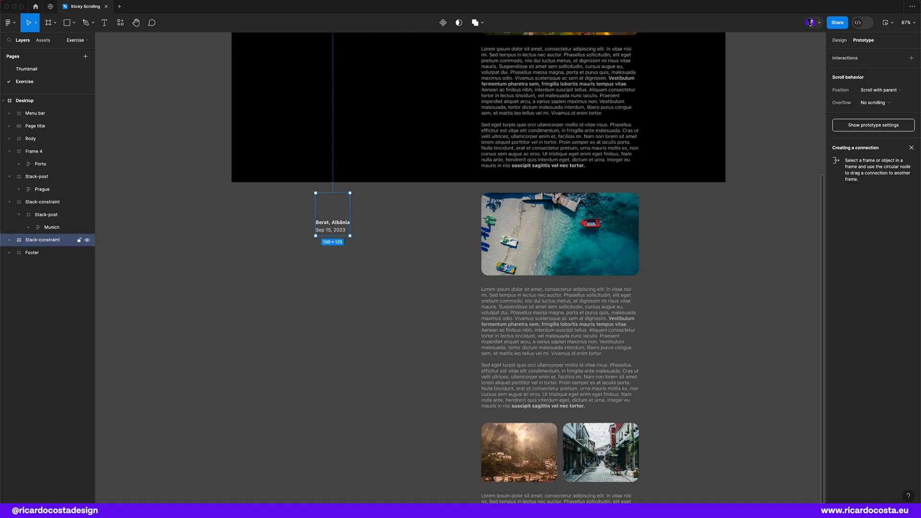
scroll(down, 3)
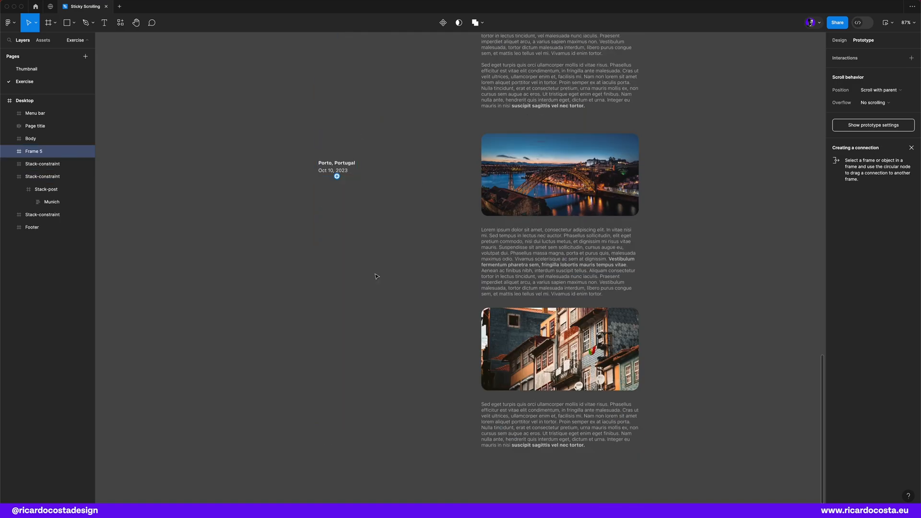
click(336, 167)
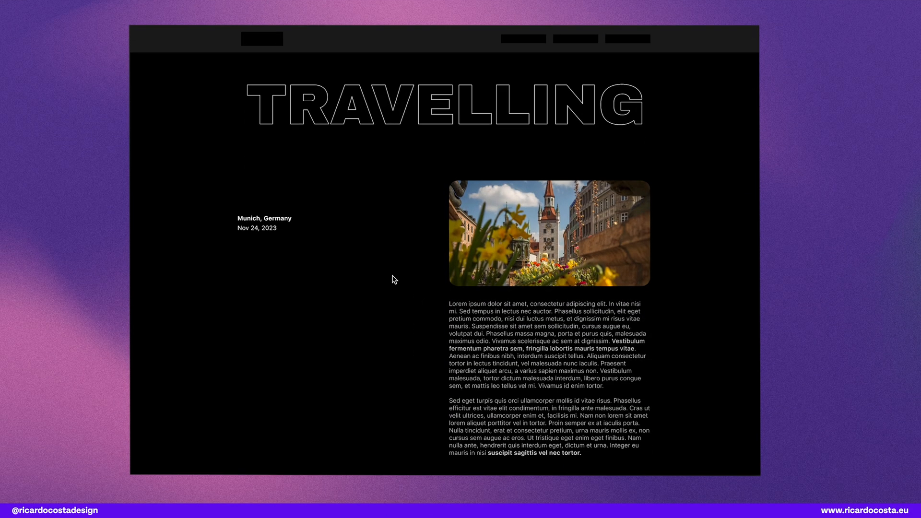
- Scroll the Travelling page so Munich, Berat, Prague and Porto titles each stick, then get pushed away
scroll(down, 3)
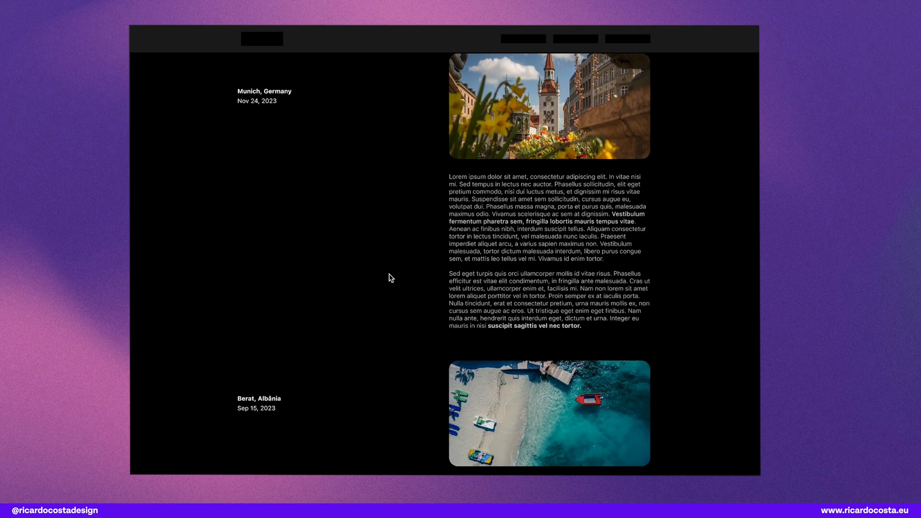
scroll(down, 3)
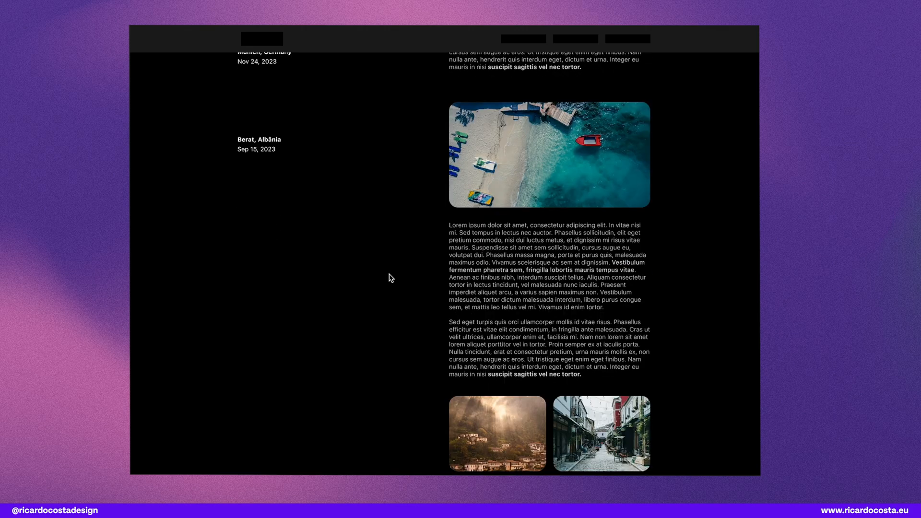
scroll(down, 3)
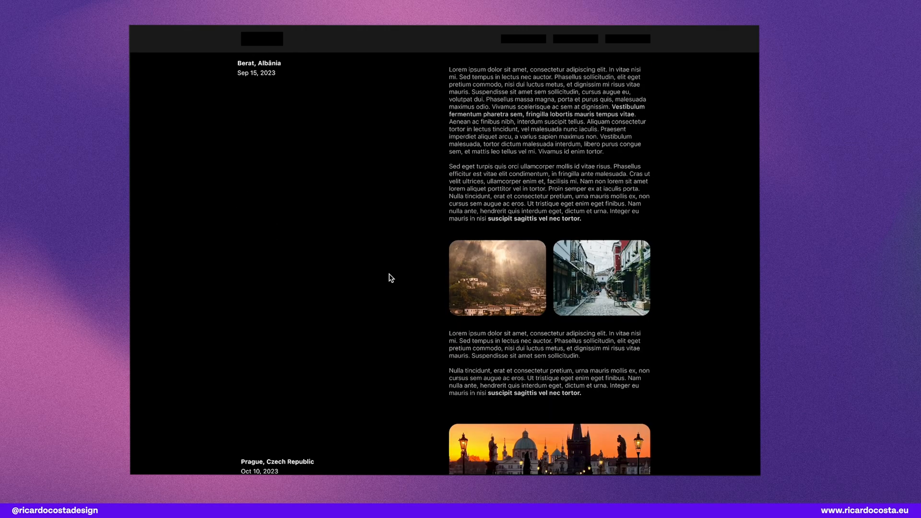
scroll(down, 3)
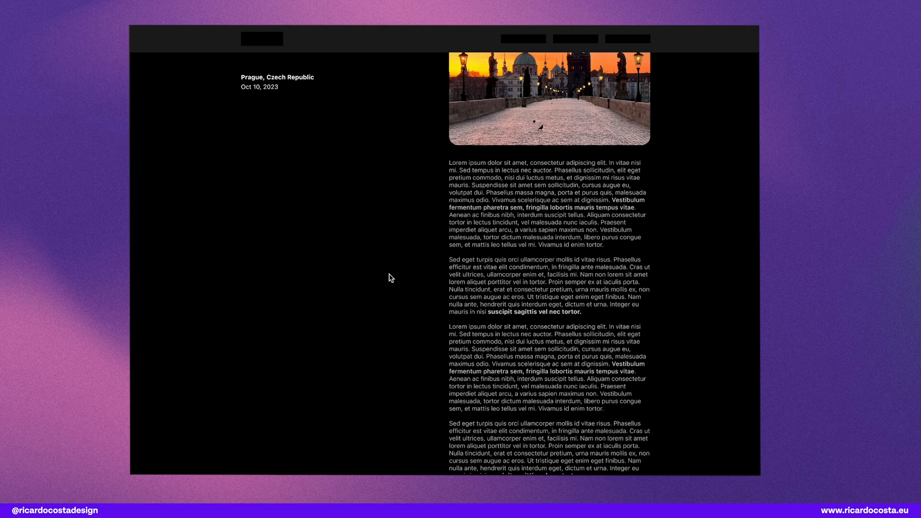
scroll(down, 3)
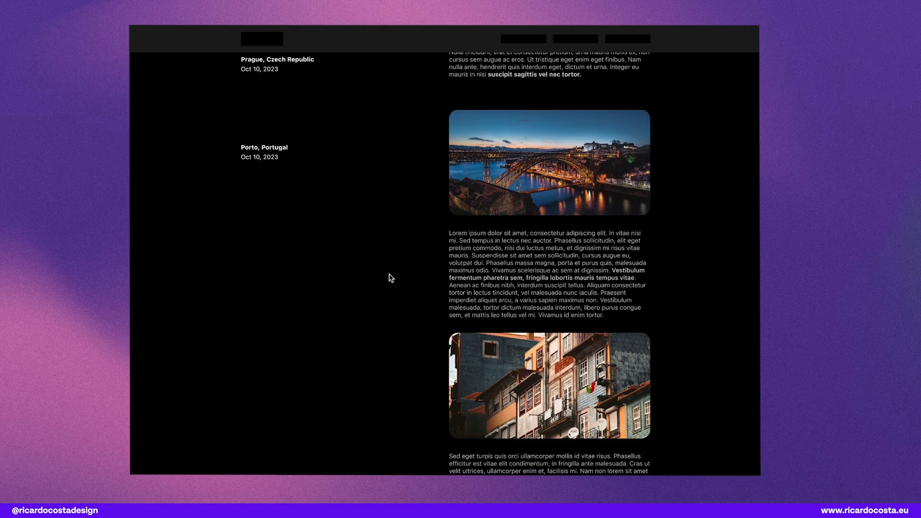
scroll(down, 3)
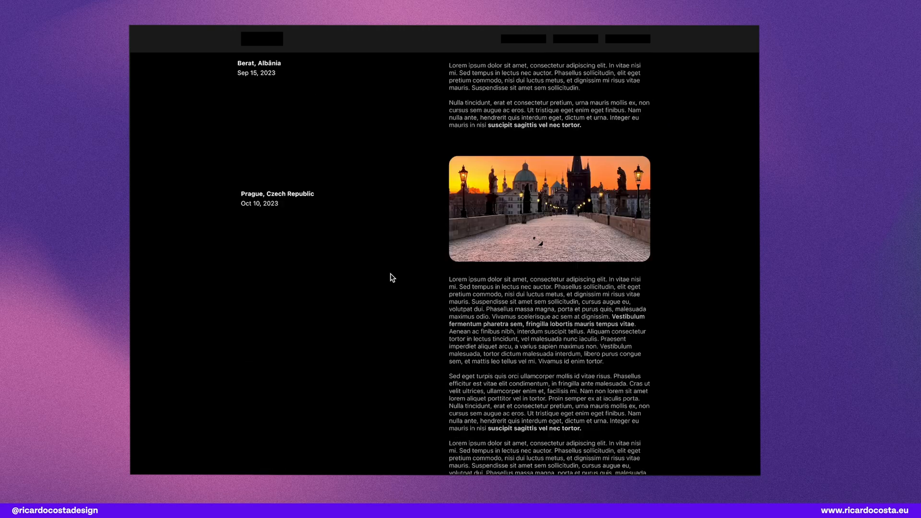
scroll(down, 3)
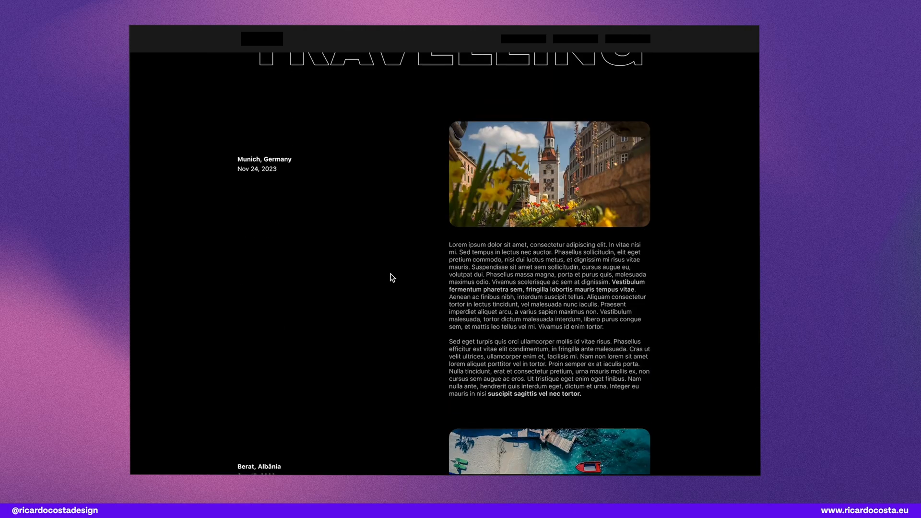
scroll(up, 3)
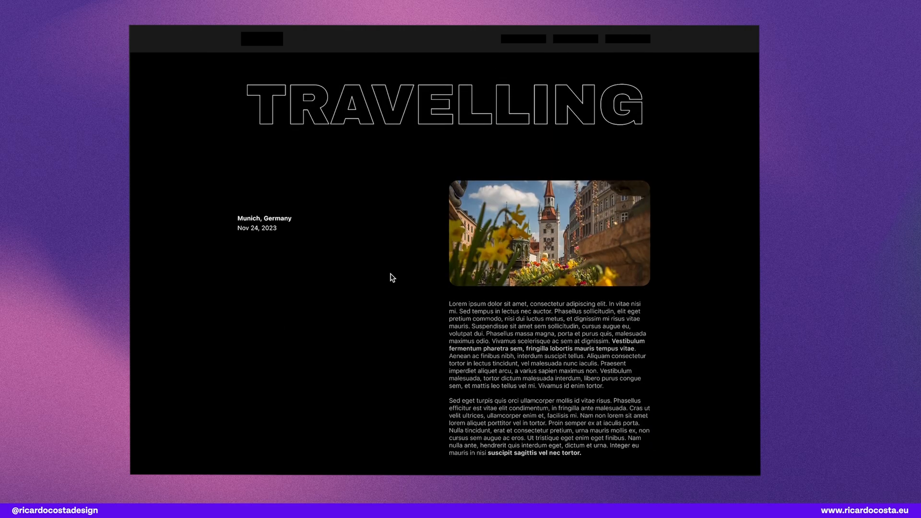
scroll(down, 3)
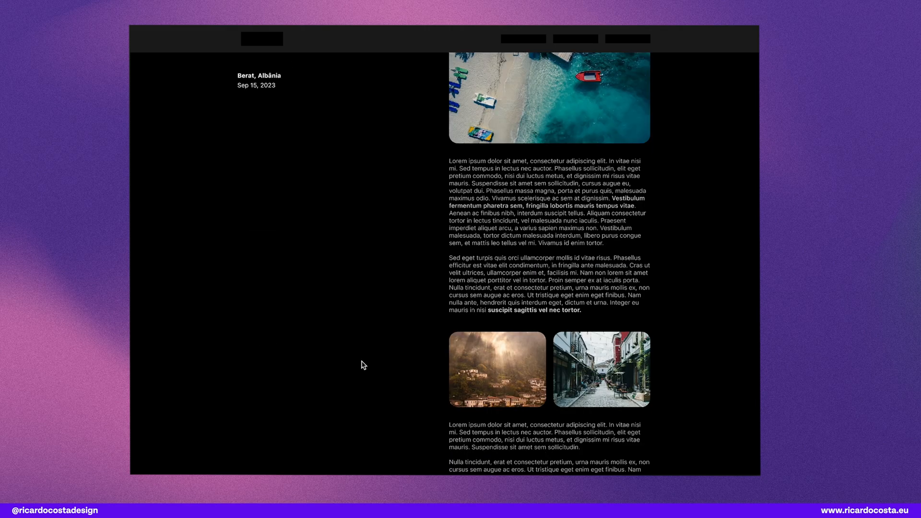
scroll(down, 3)
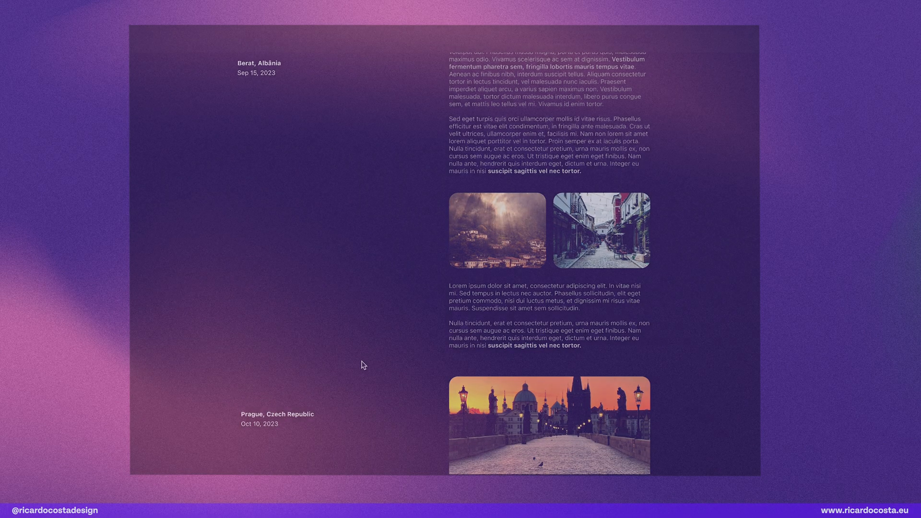